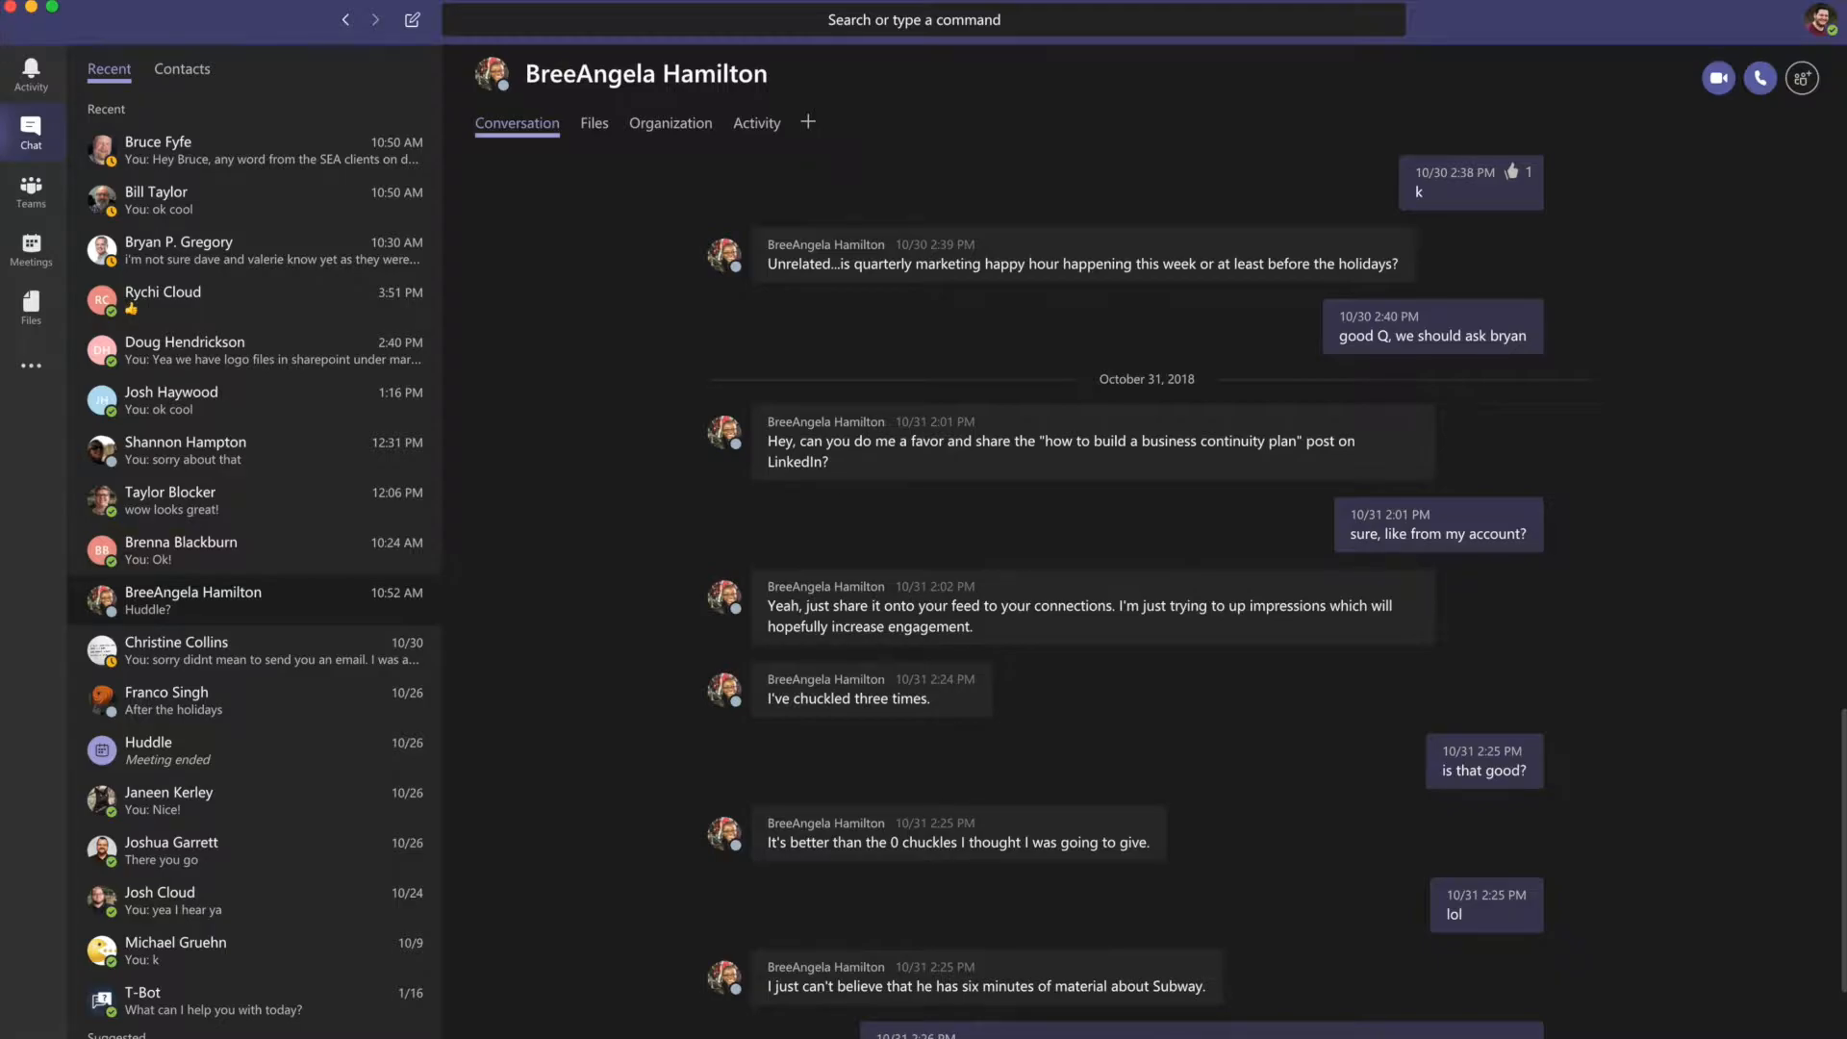
pyautogui.click(170, 500)
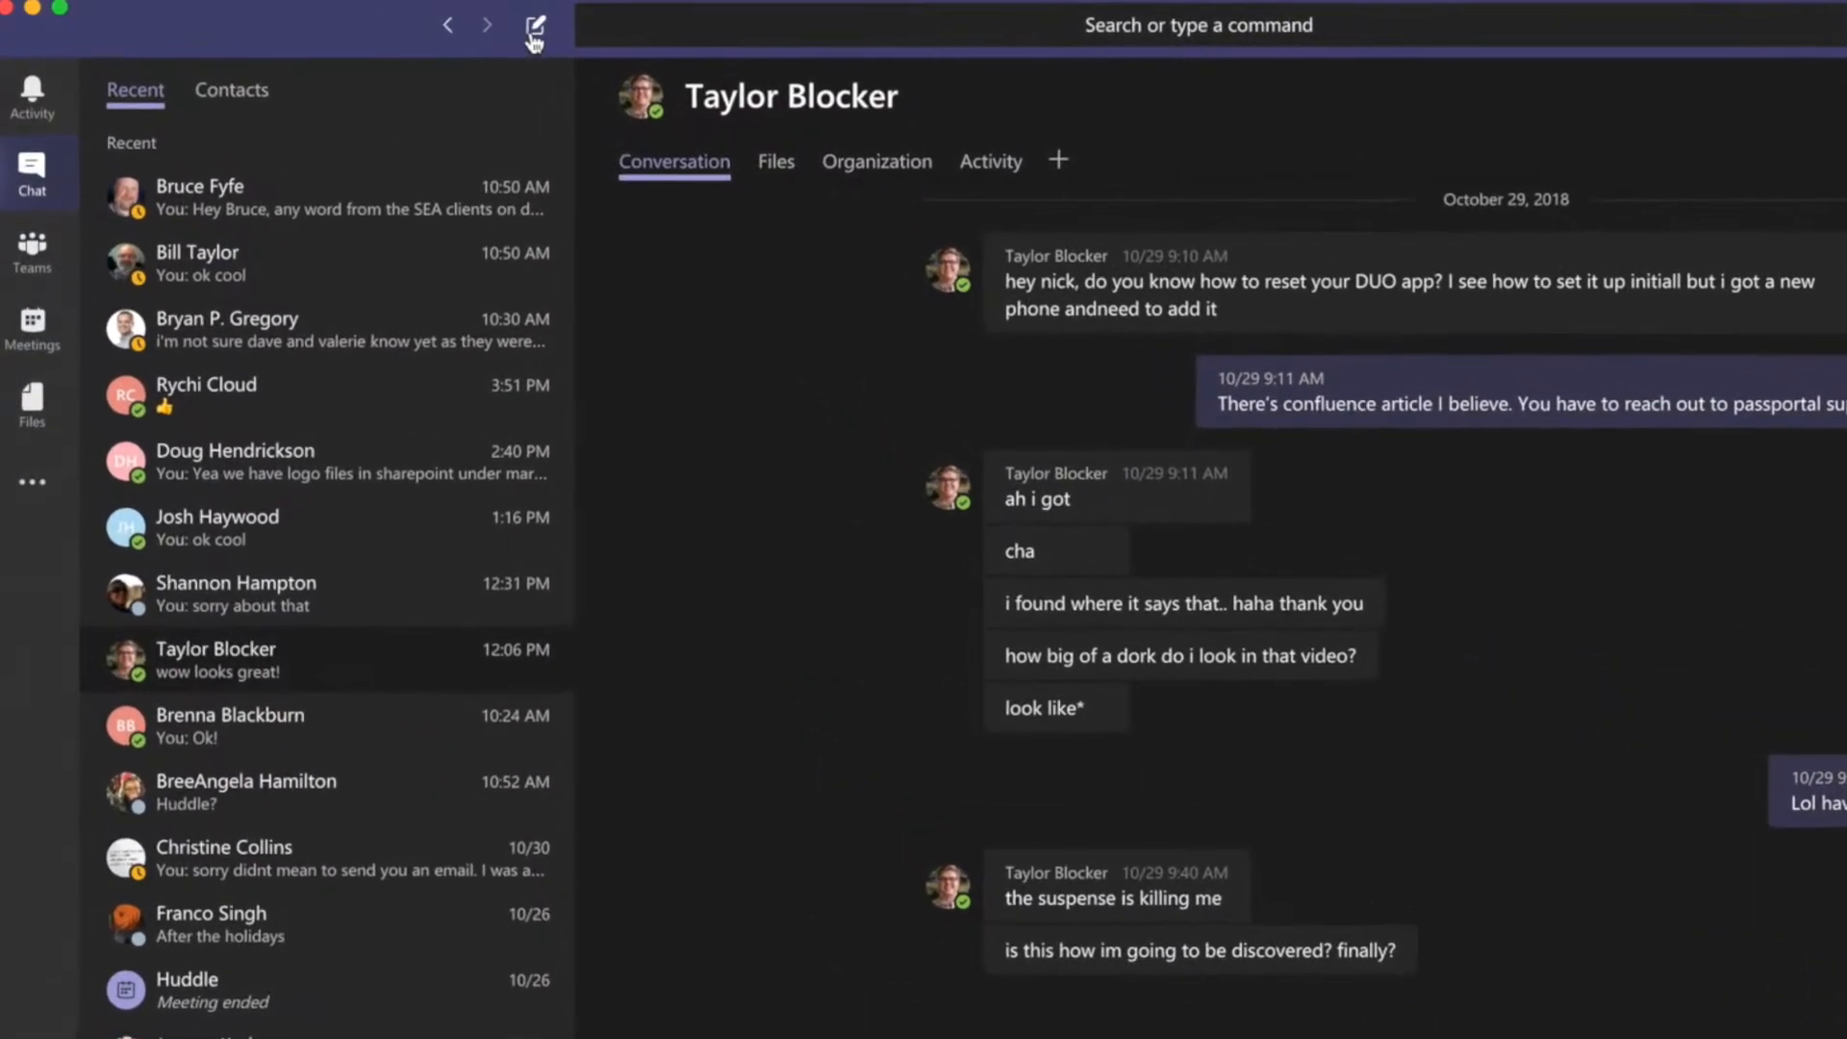
pyautogui.click(535, 26)
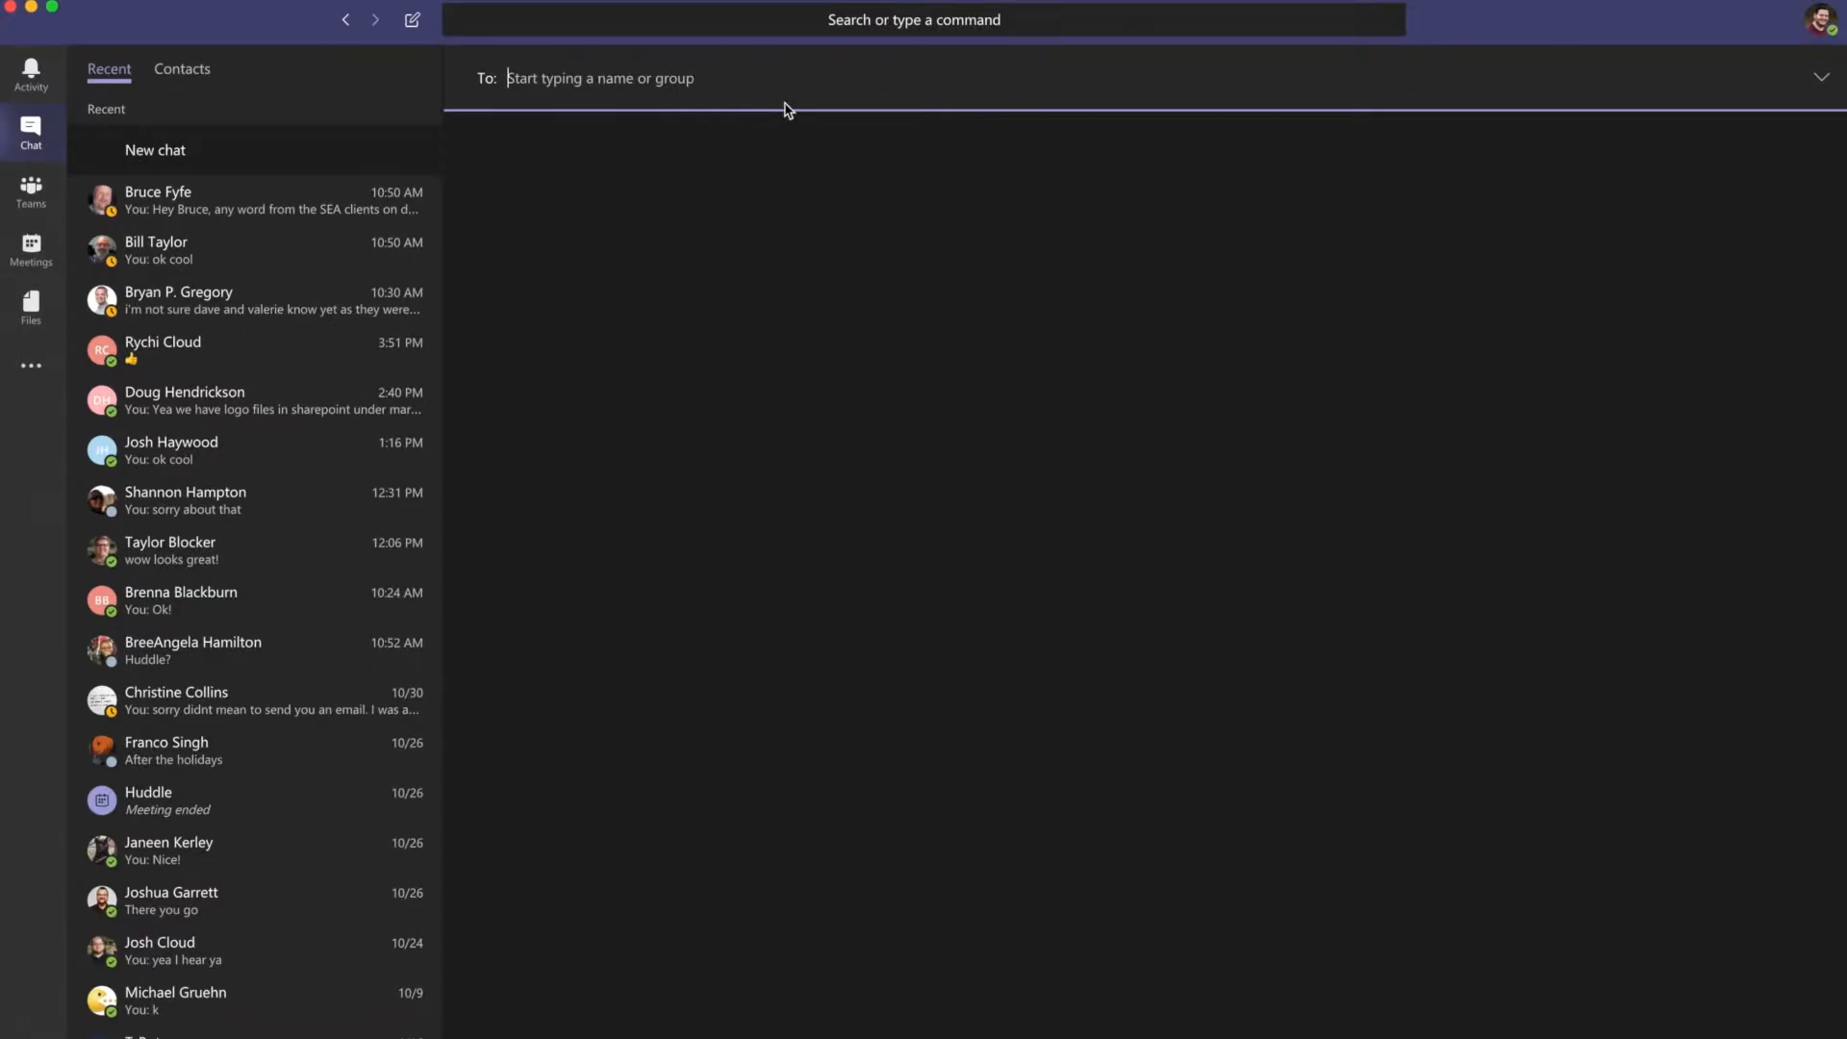
pyautogui.write('BreeAngela Hamilton')
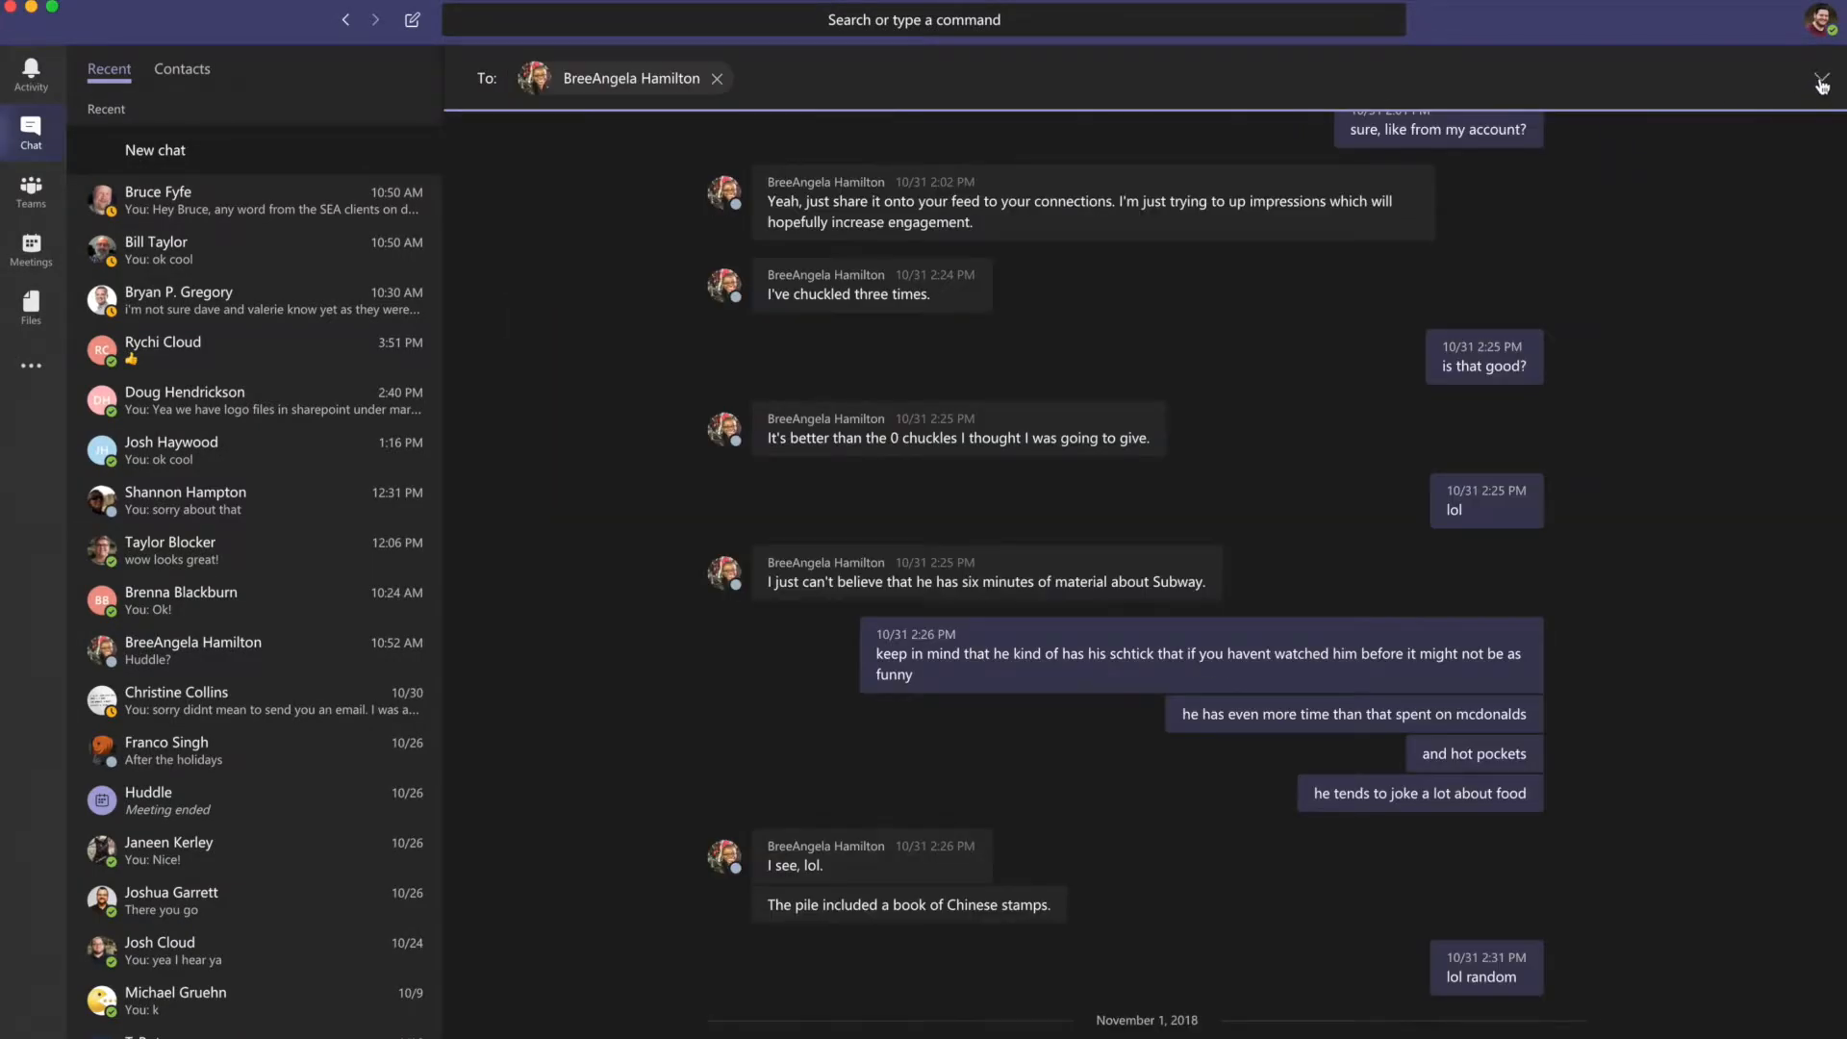
pyautogui.click(1820, 81)
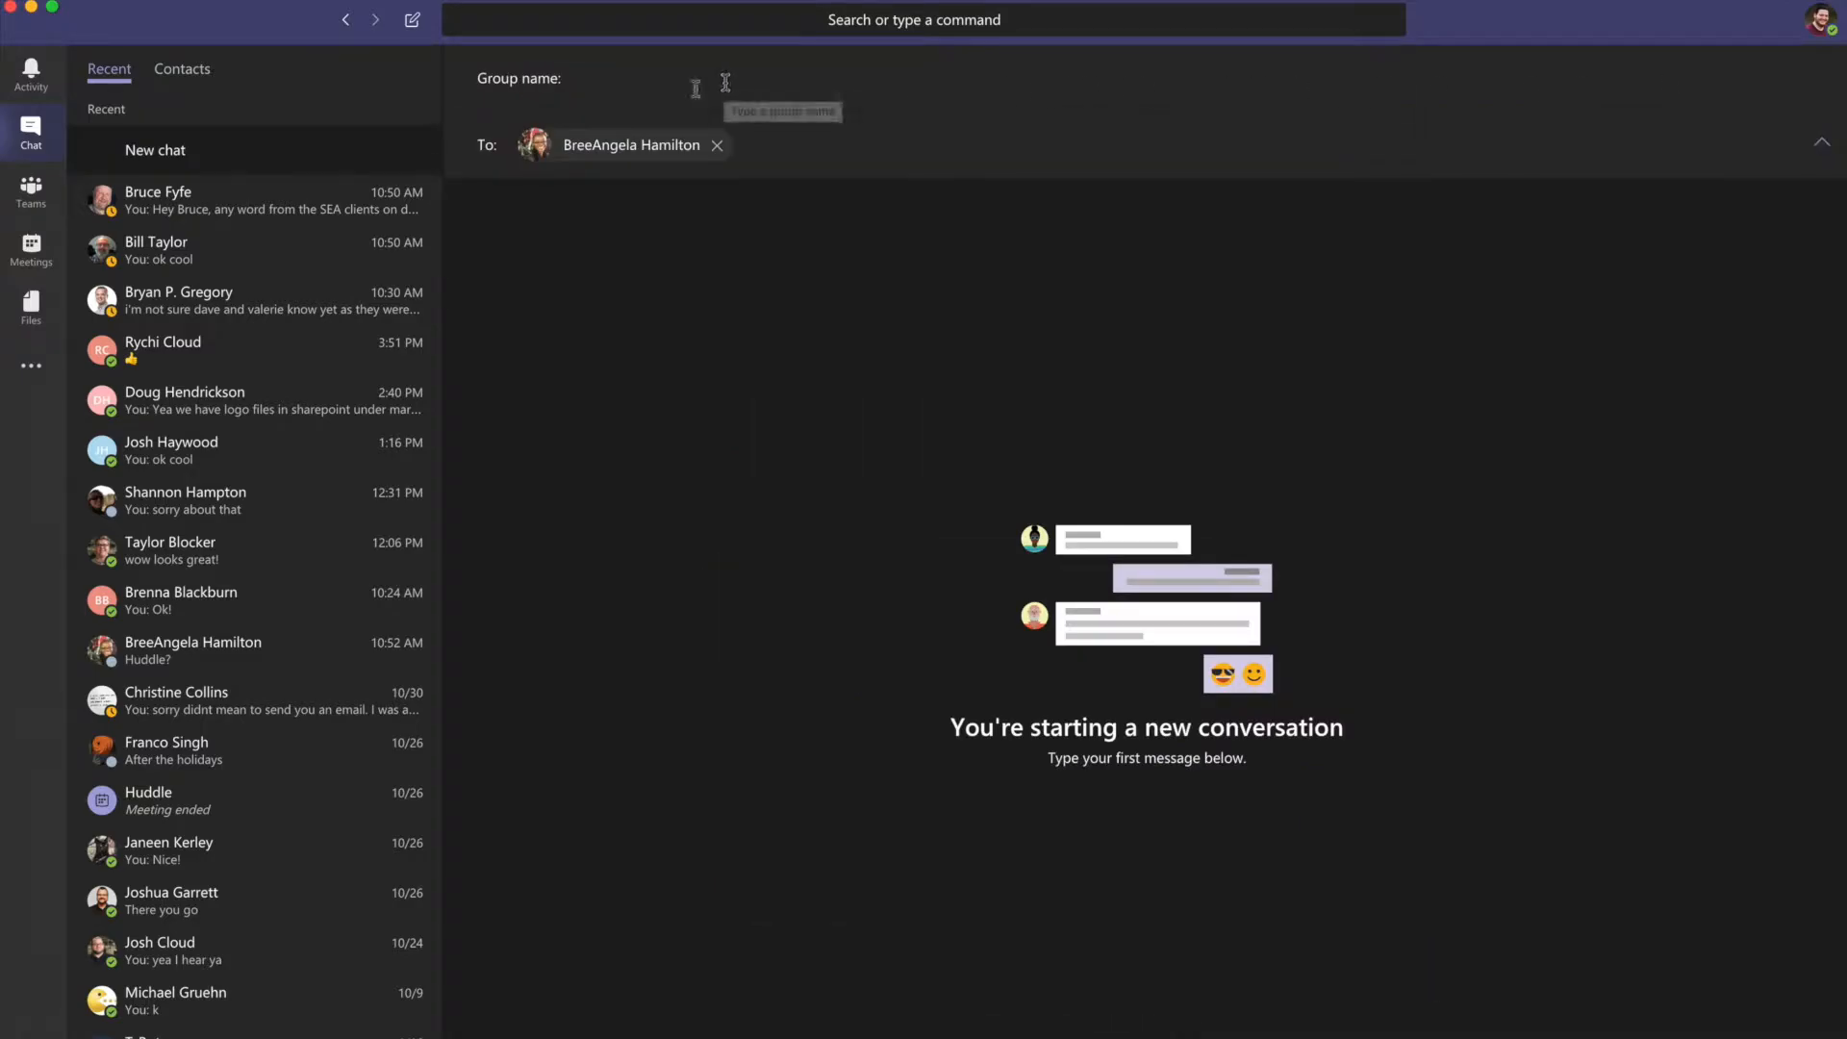
pyautogui.moveTo(454, 420)
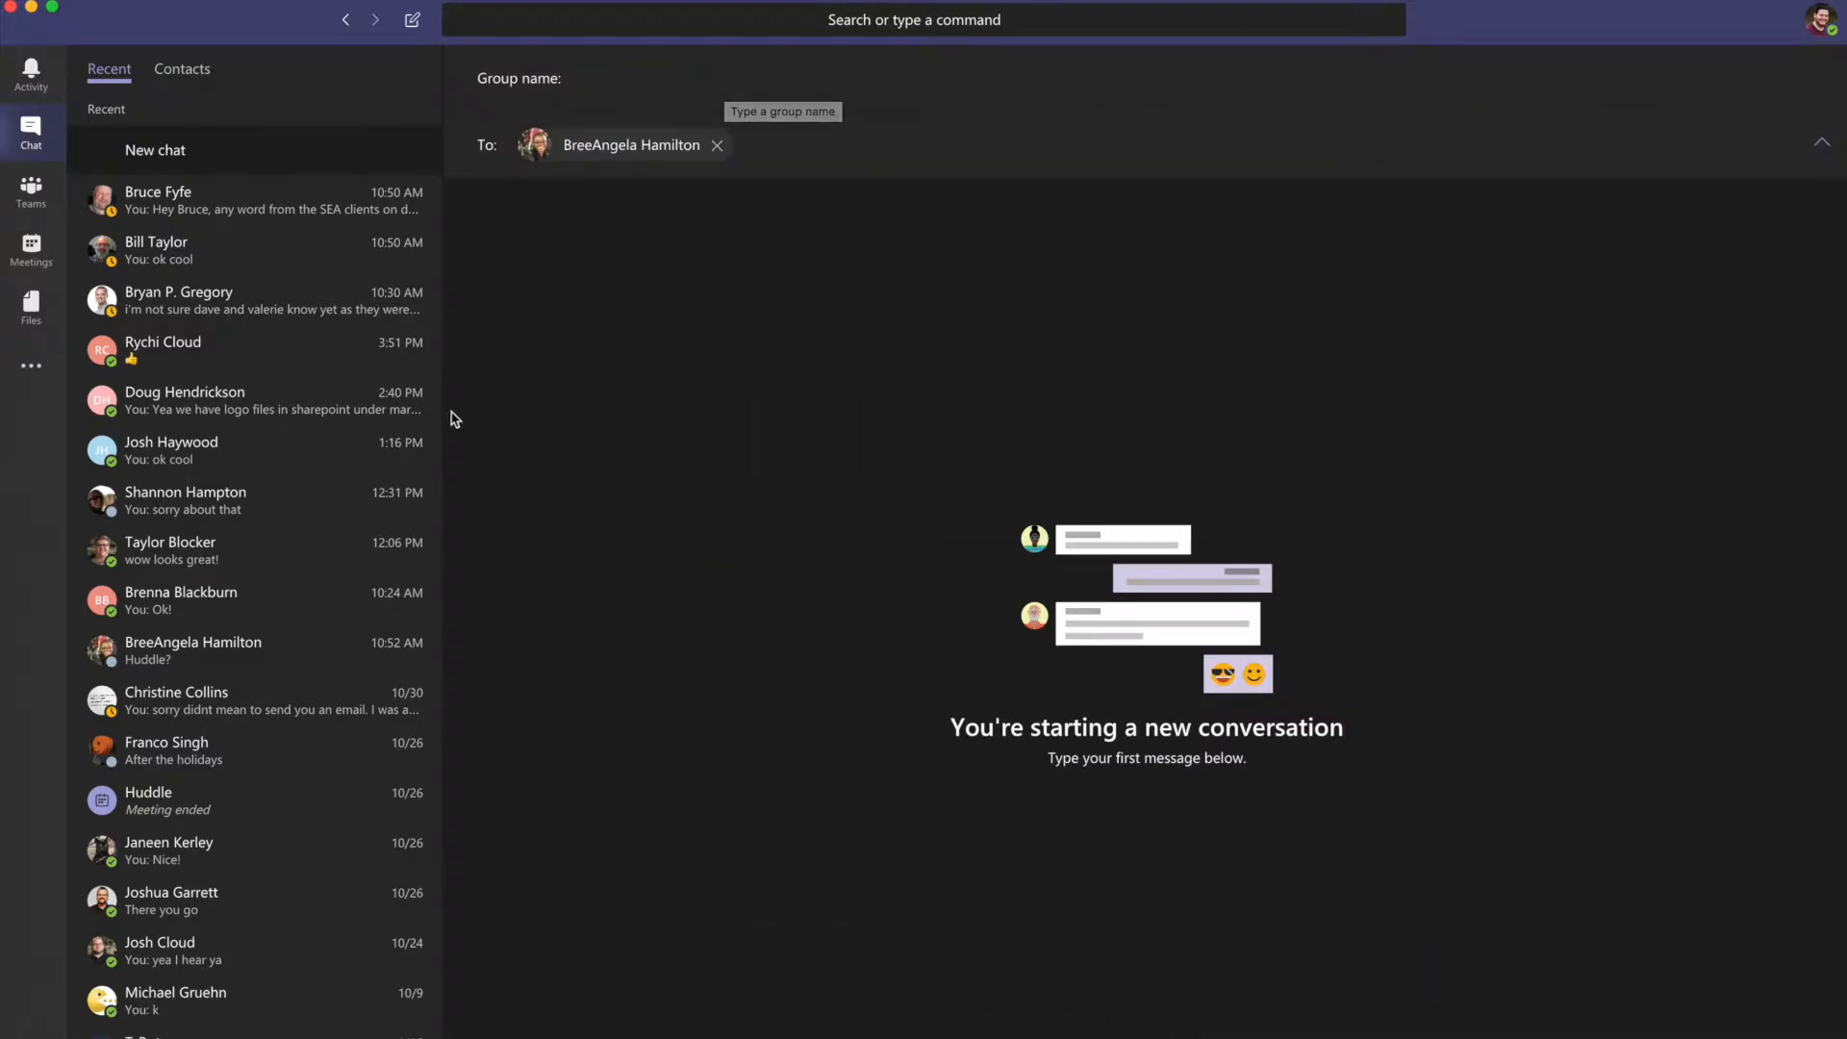
pyautogui.click(192, 650)
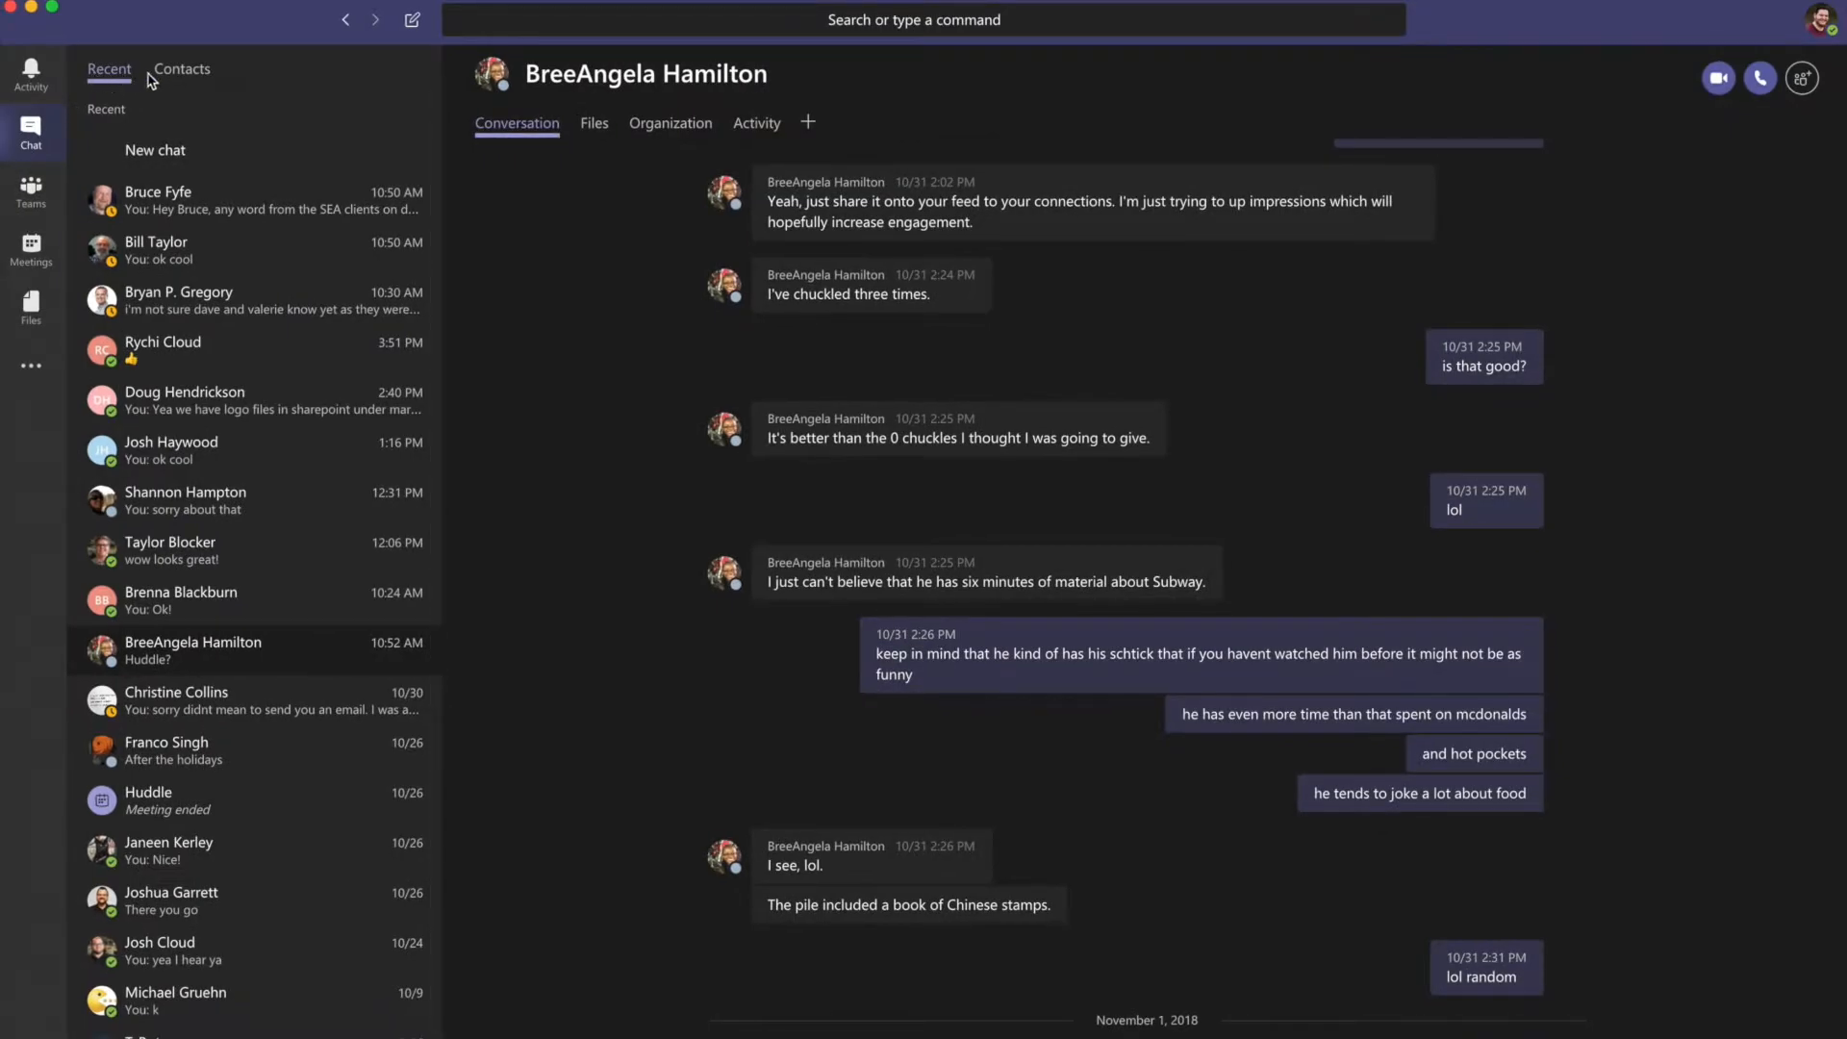
pyautogui.moveTo(141, 73)
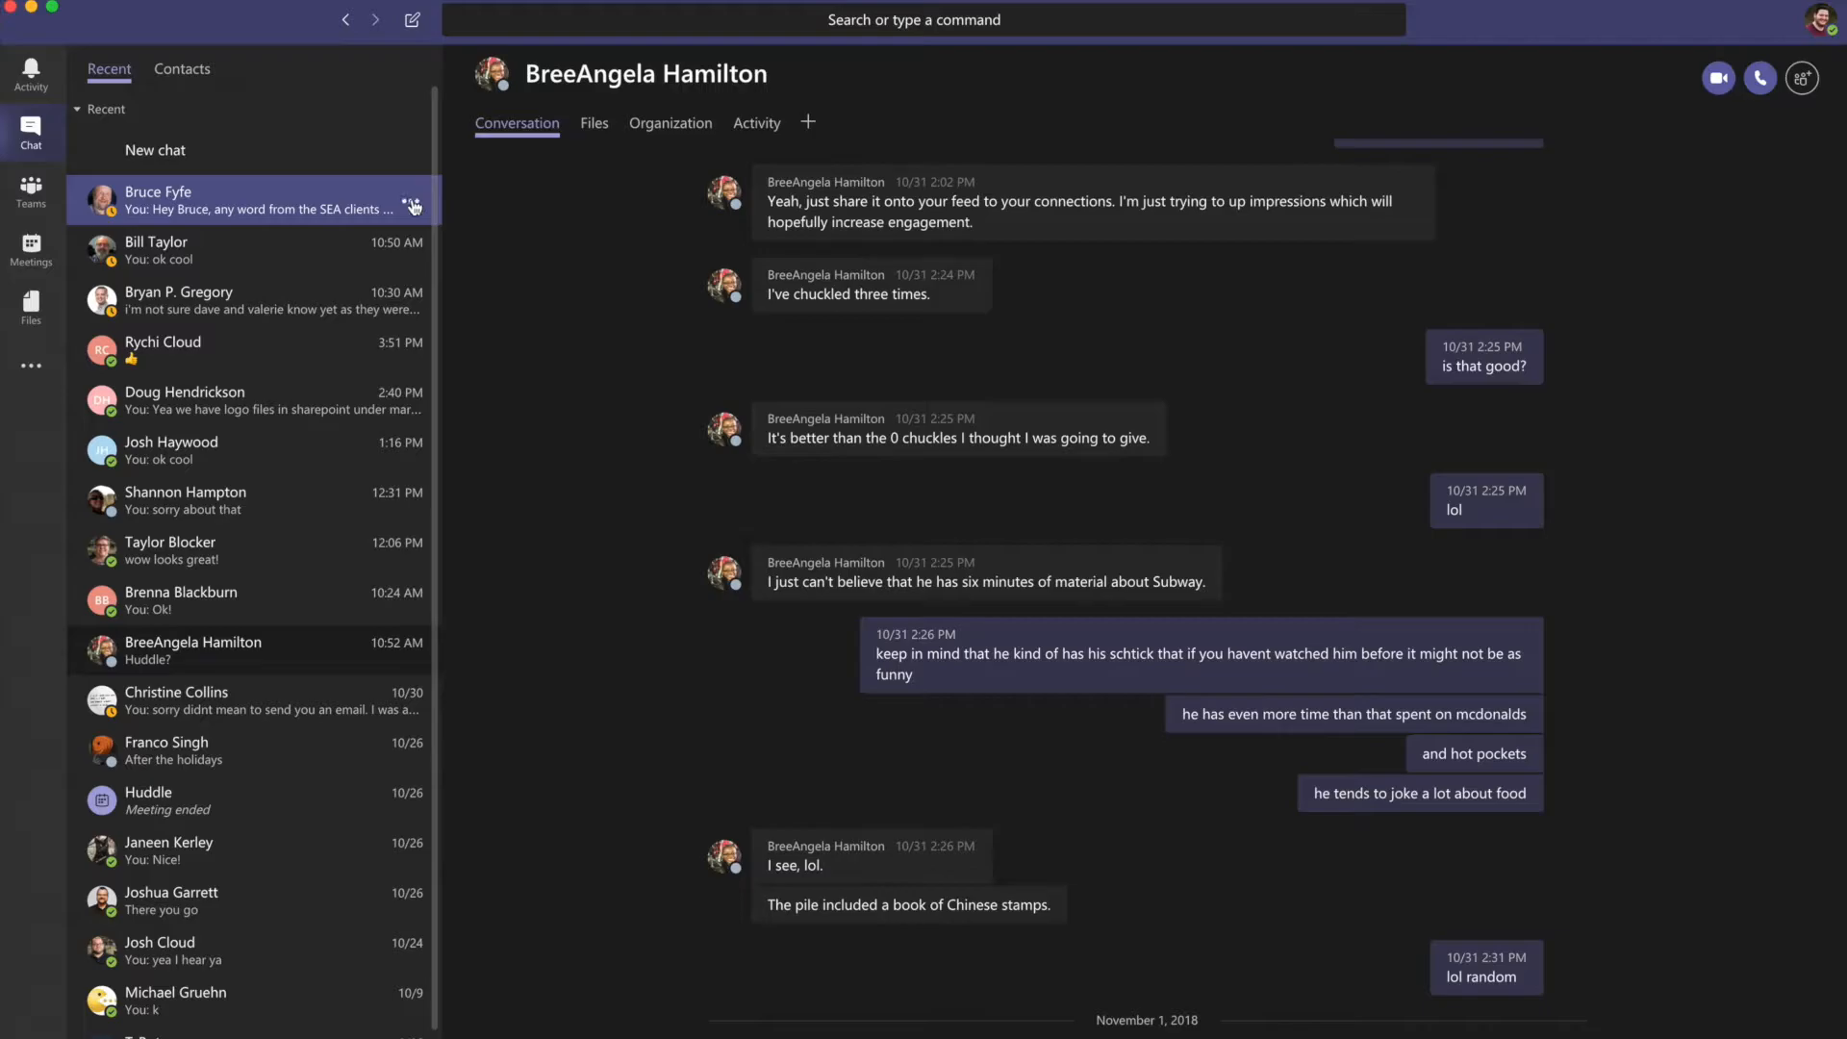
pyautogui.click(412, 199)
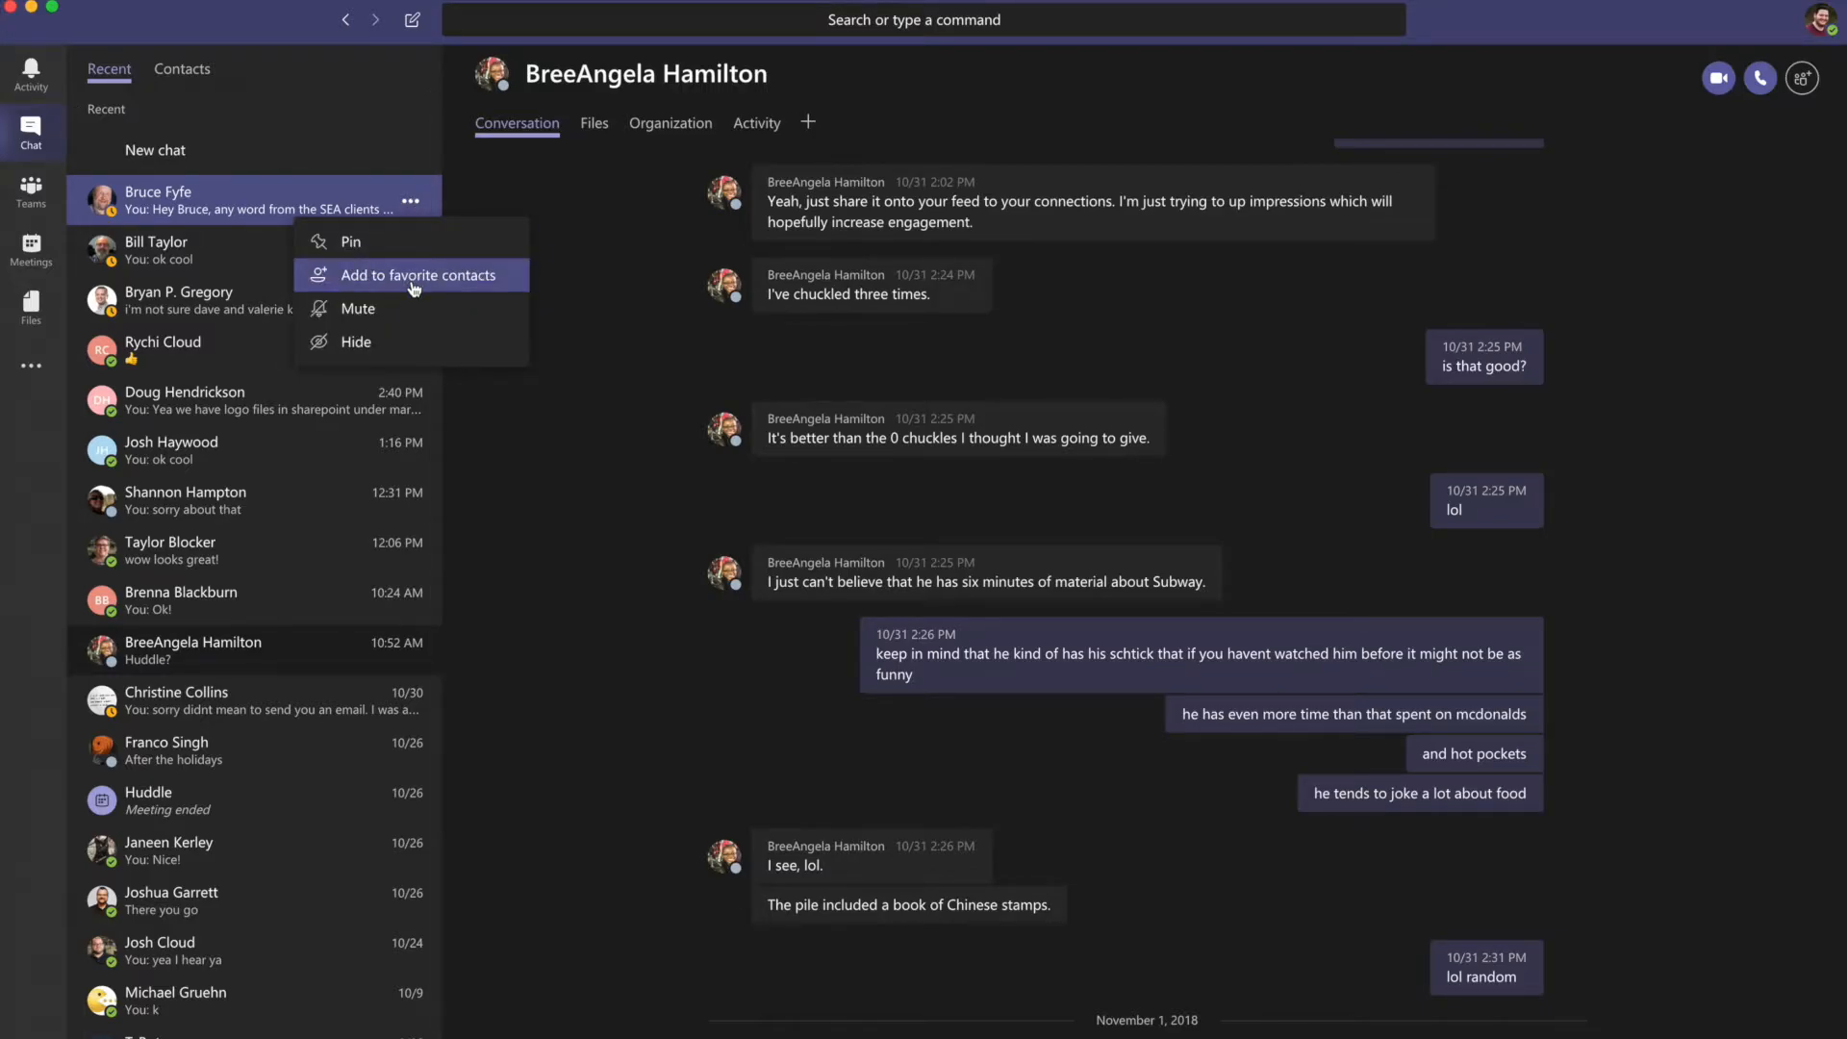
pyautogui.moveTo(377, 247)
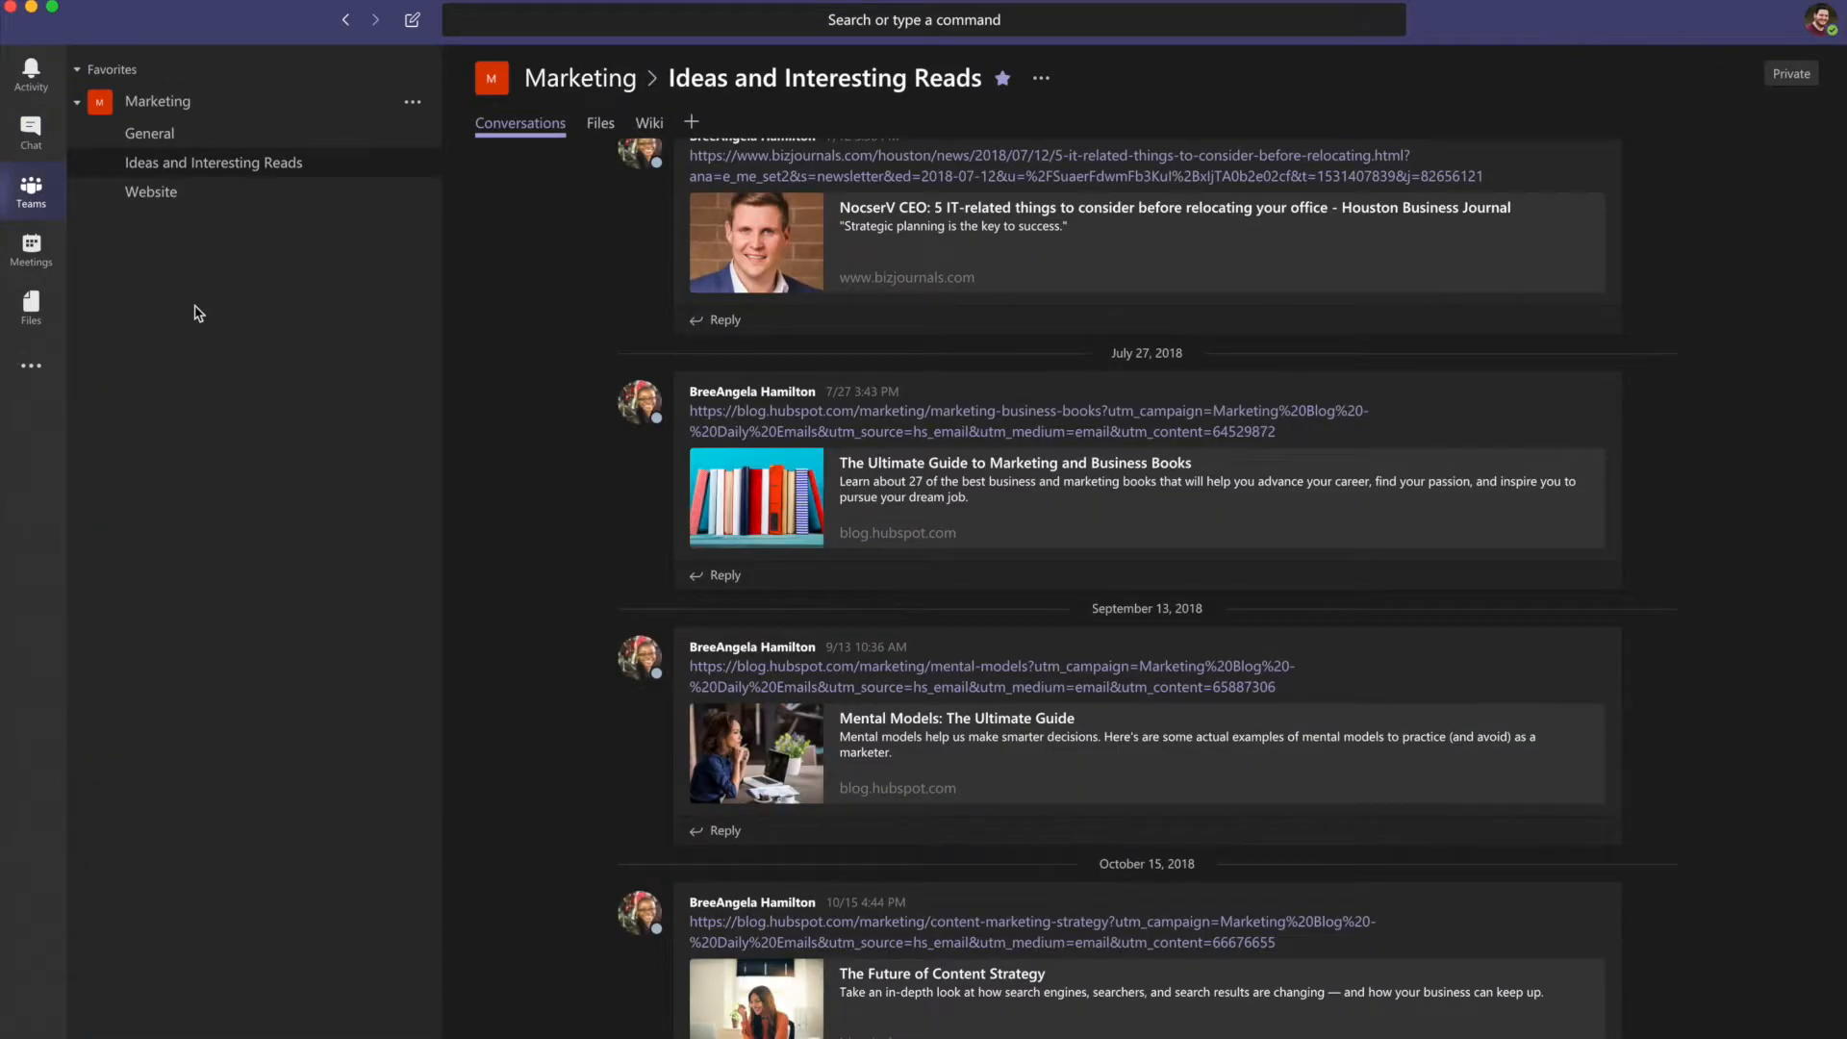
pyautogui.moveTo(204, 298)
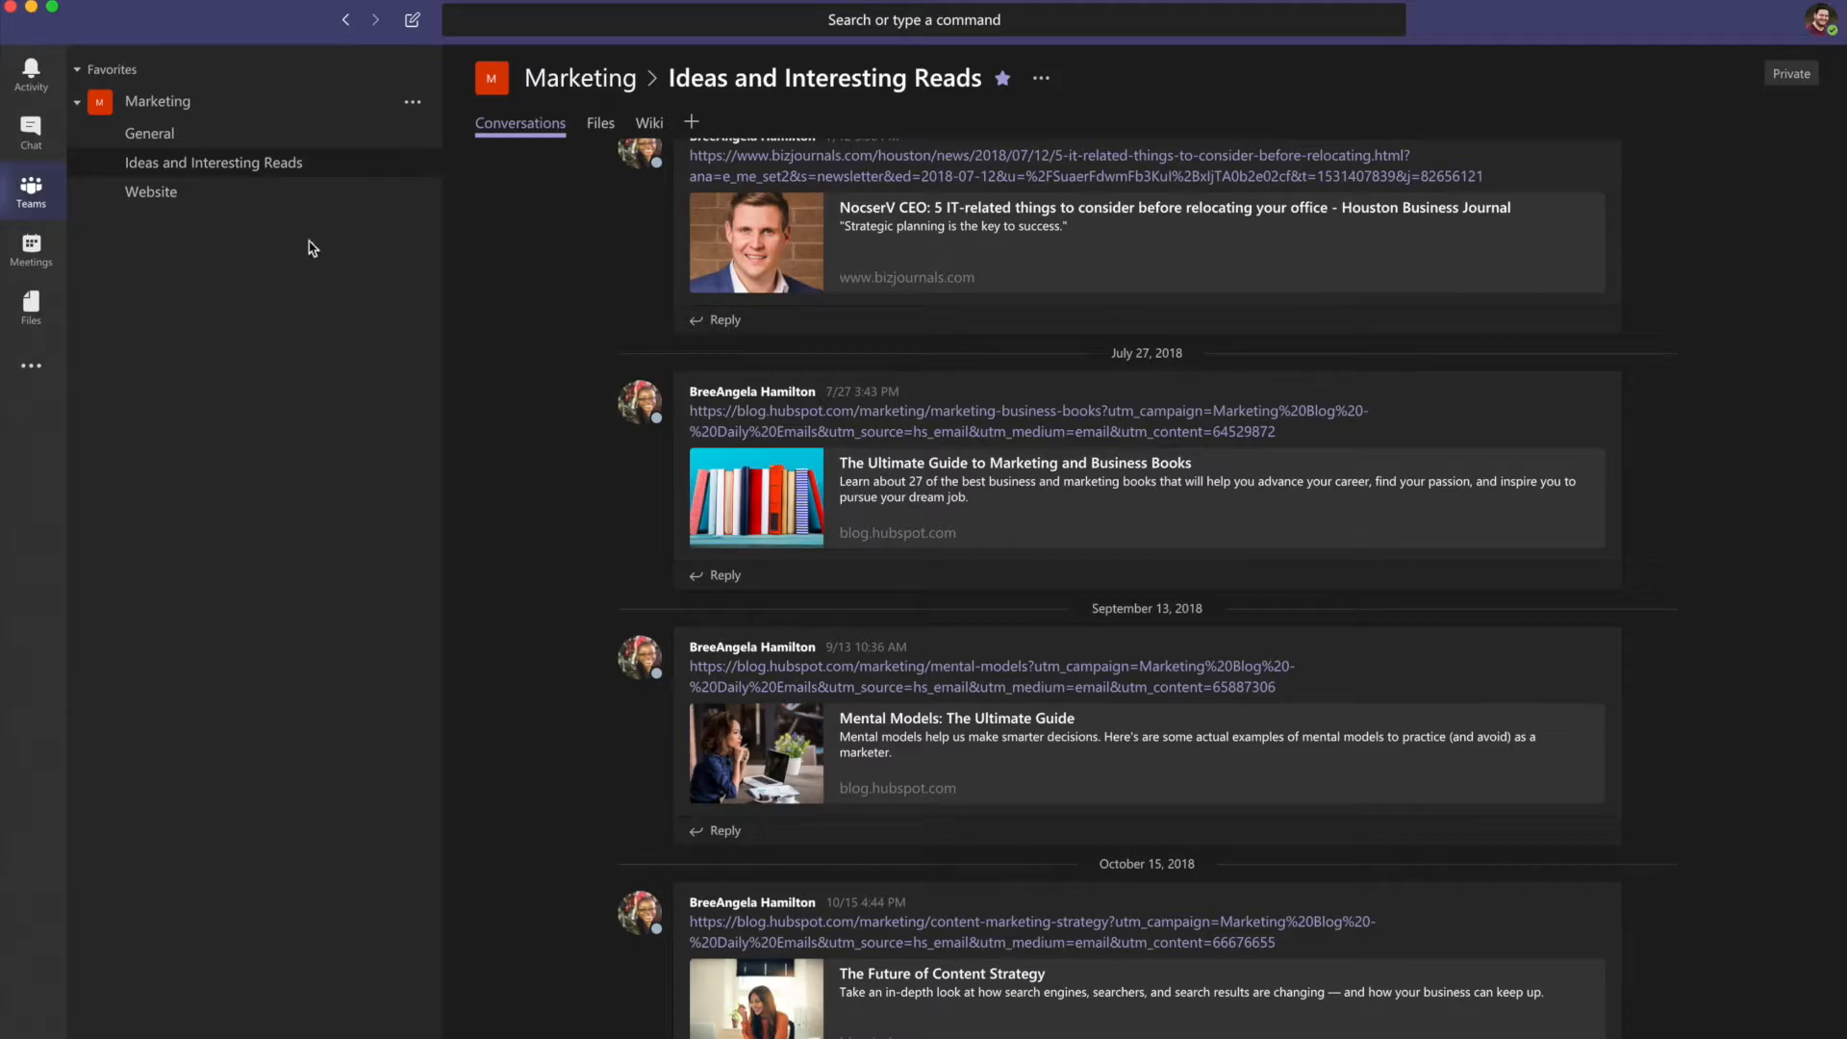
# Show the Marketing team's options menu and dismiss it without choosing anything
pyautogui.click(412, 100)
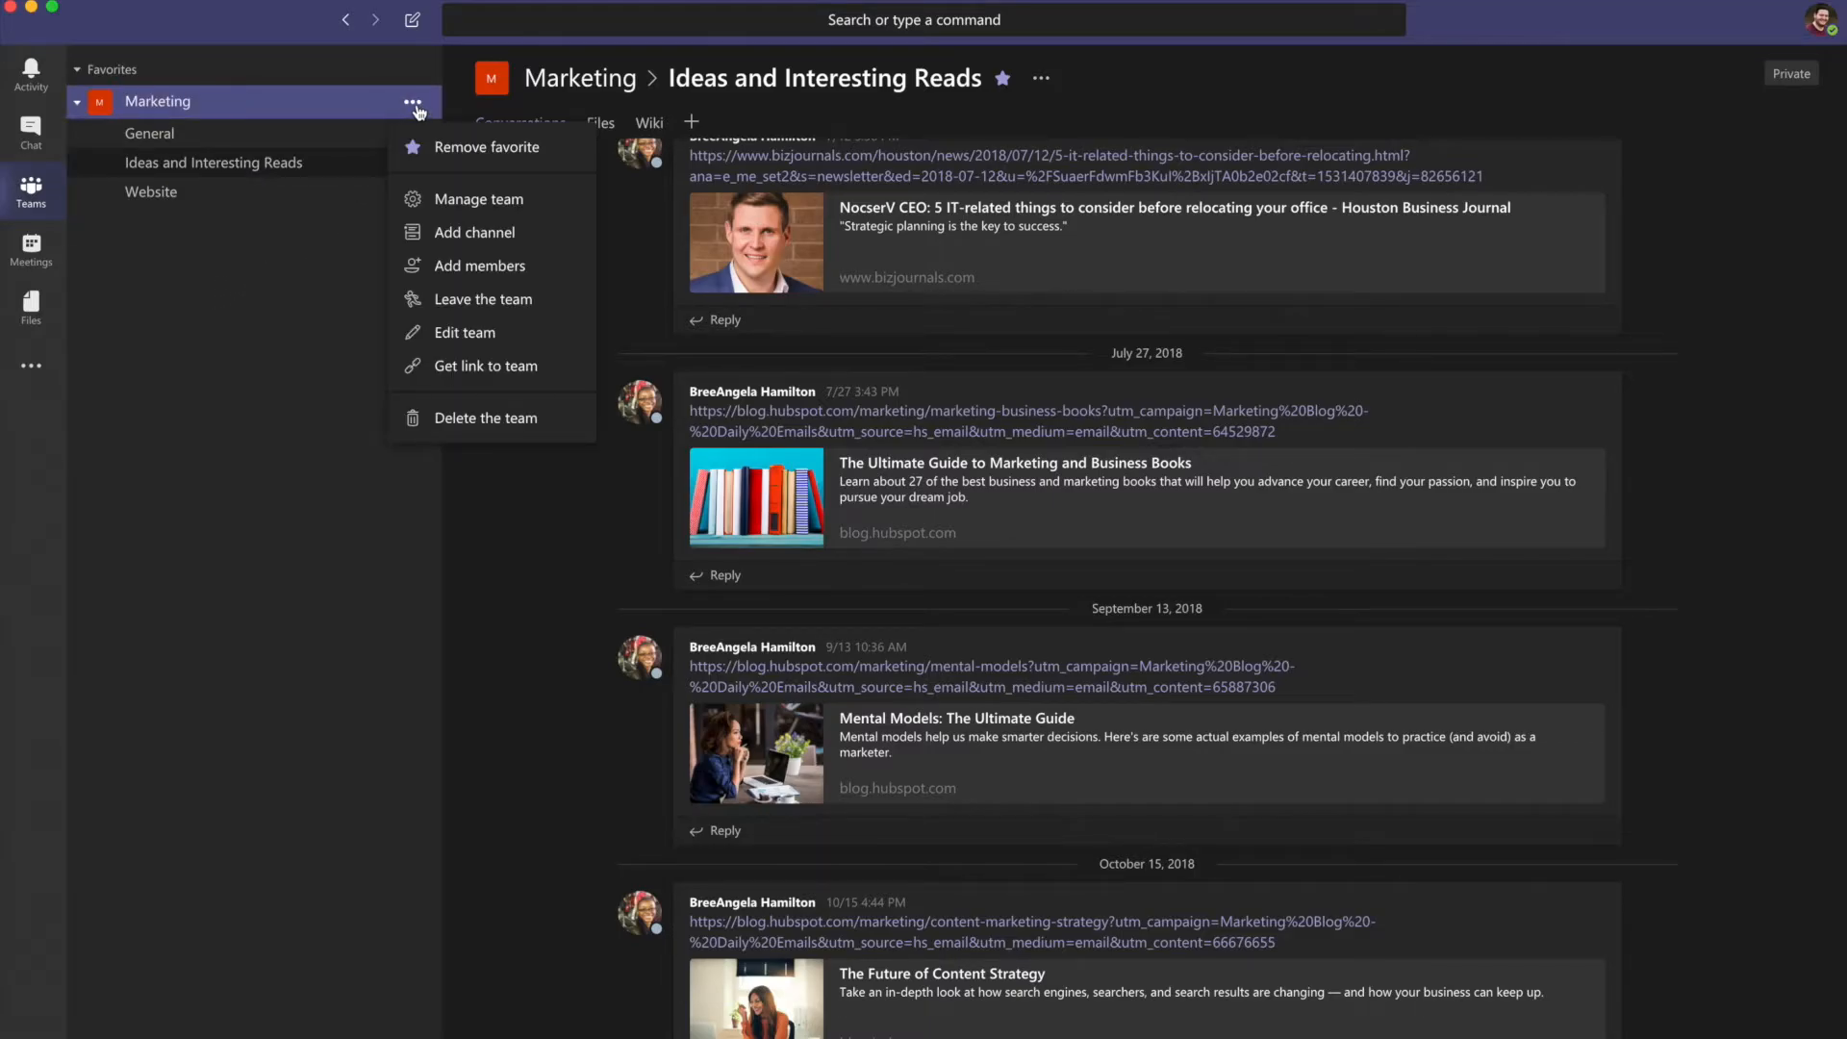
pyautogui.moveTo(485, 146)
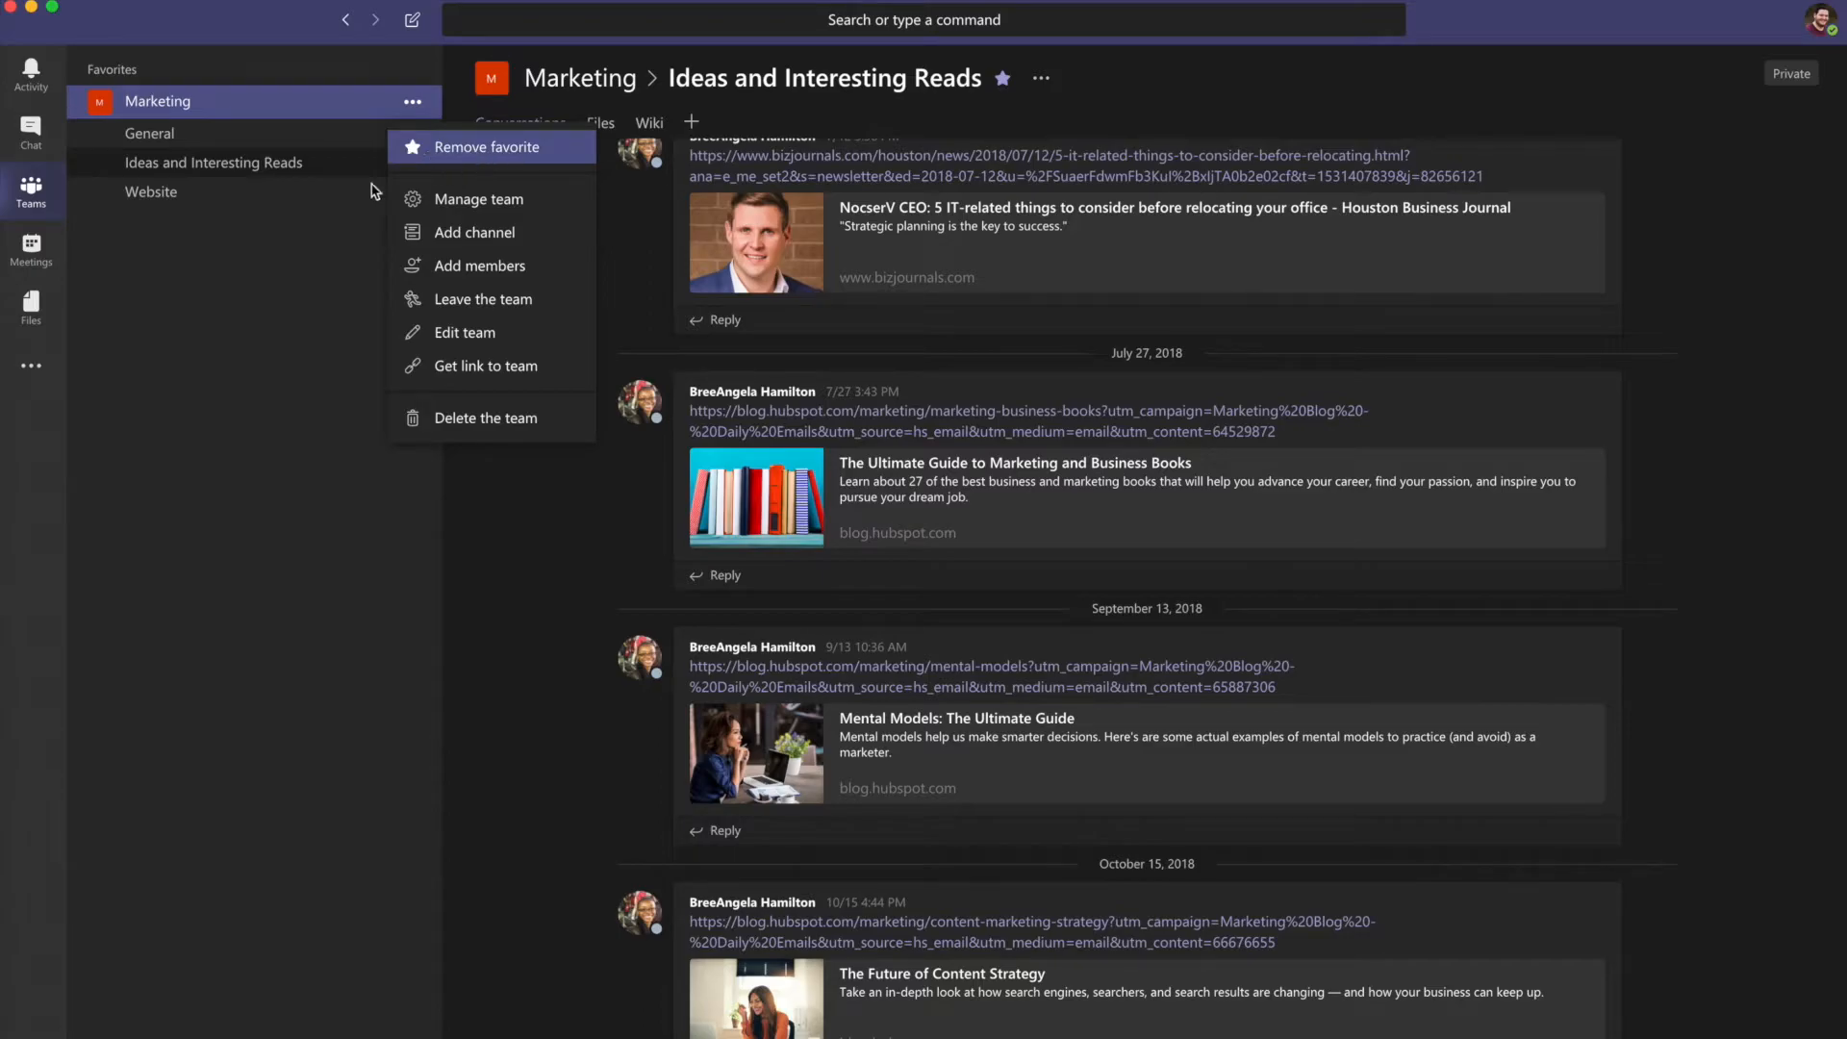
pyautogui.click(216, 296)
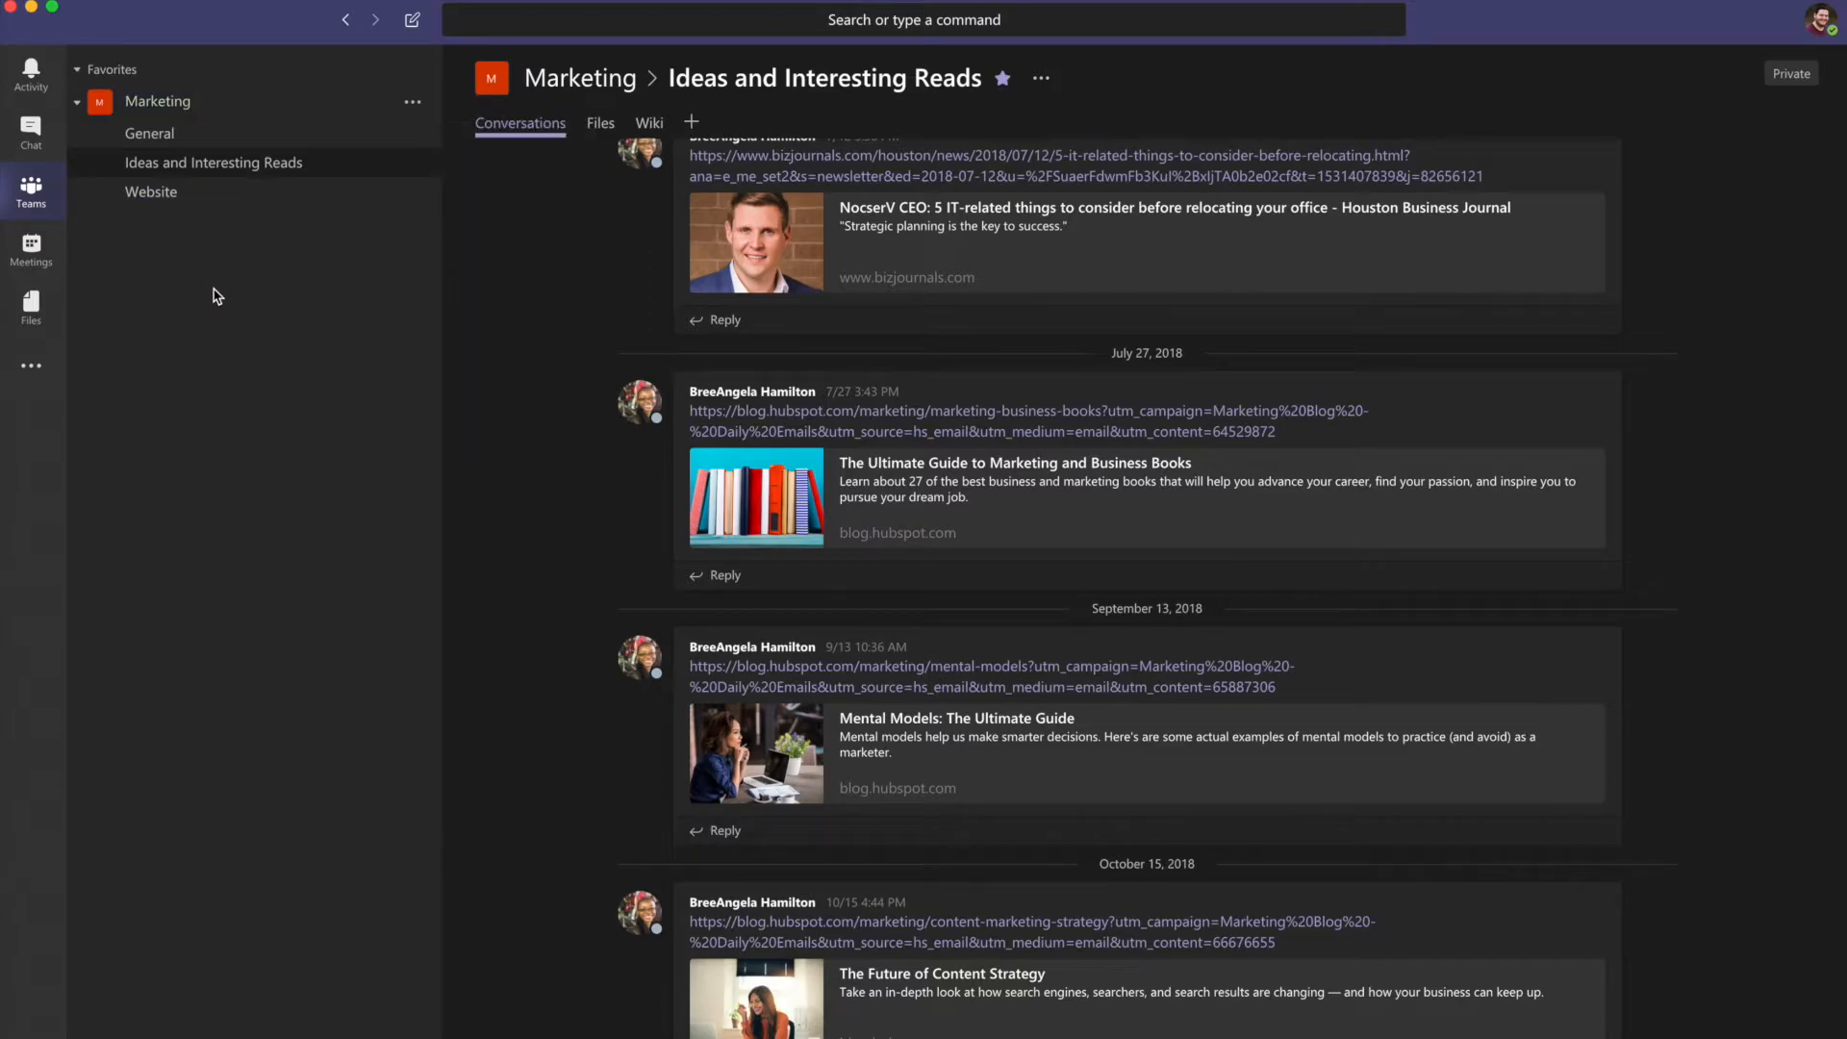
pyautogui.moveTo(203, 288)
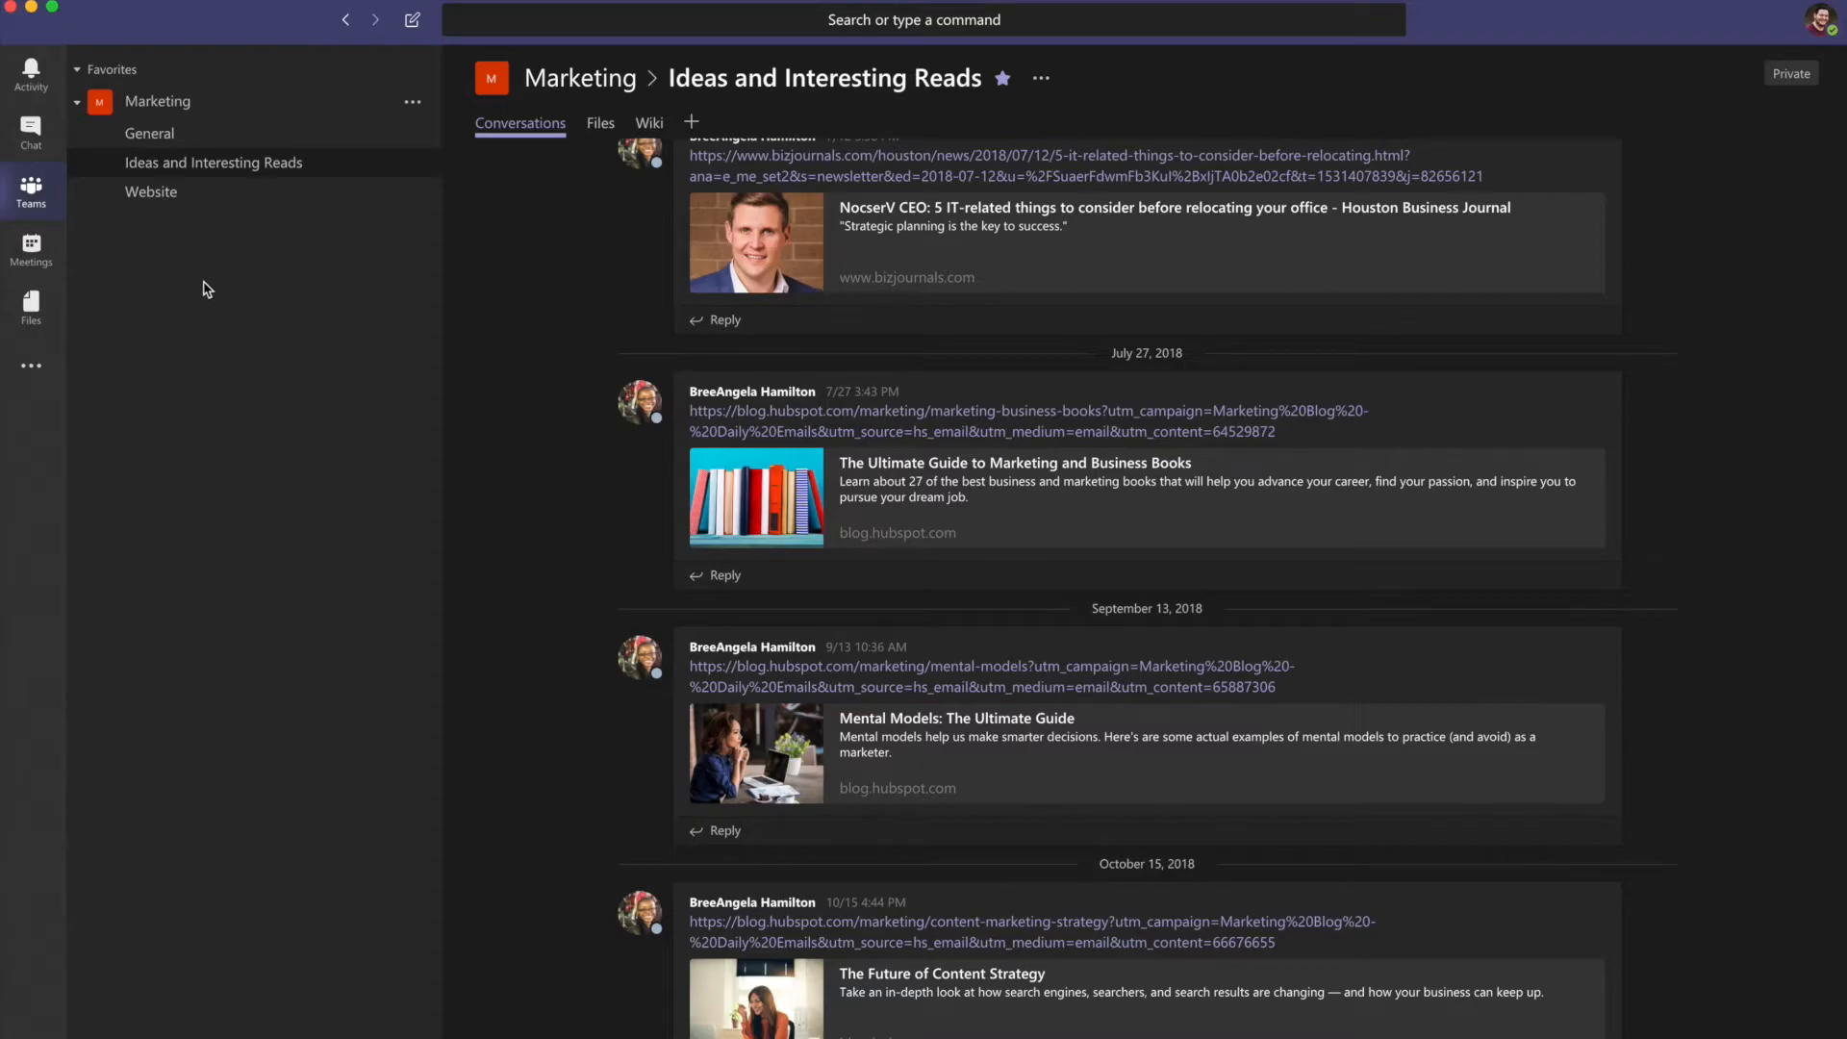
pyautogui.moveTo(220, 281)
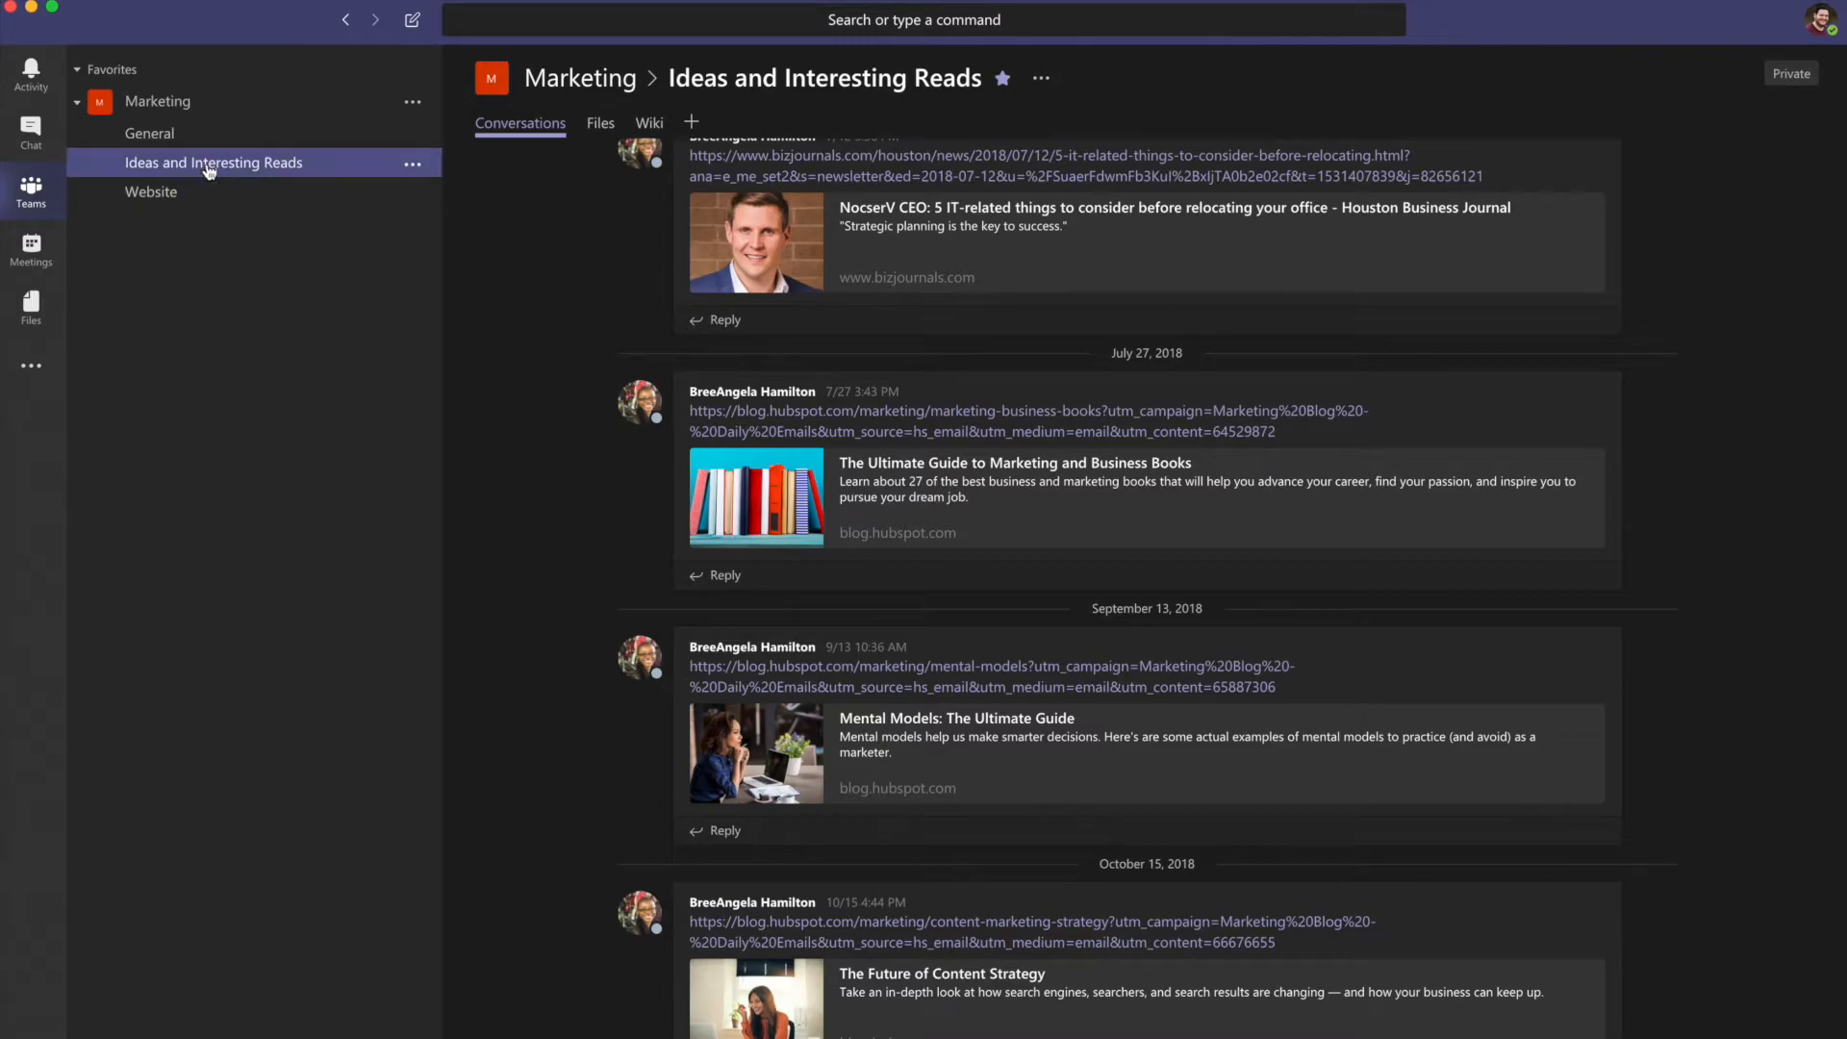
# In Marketing > General, view the Marketing Notebook and Planner tabs, then bring up the Add a tab dialog
pyautogui.click(148, 133)
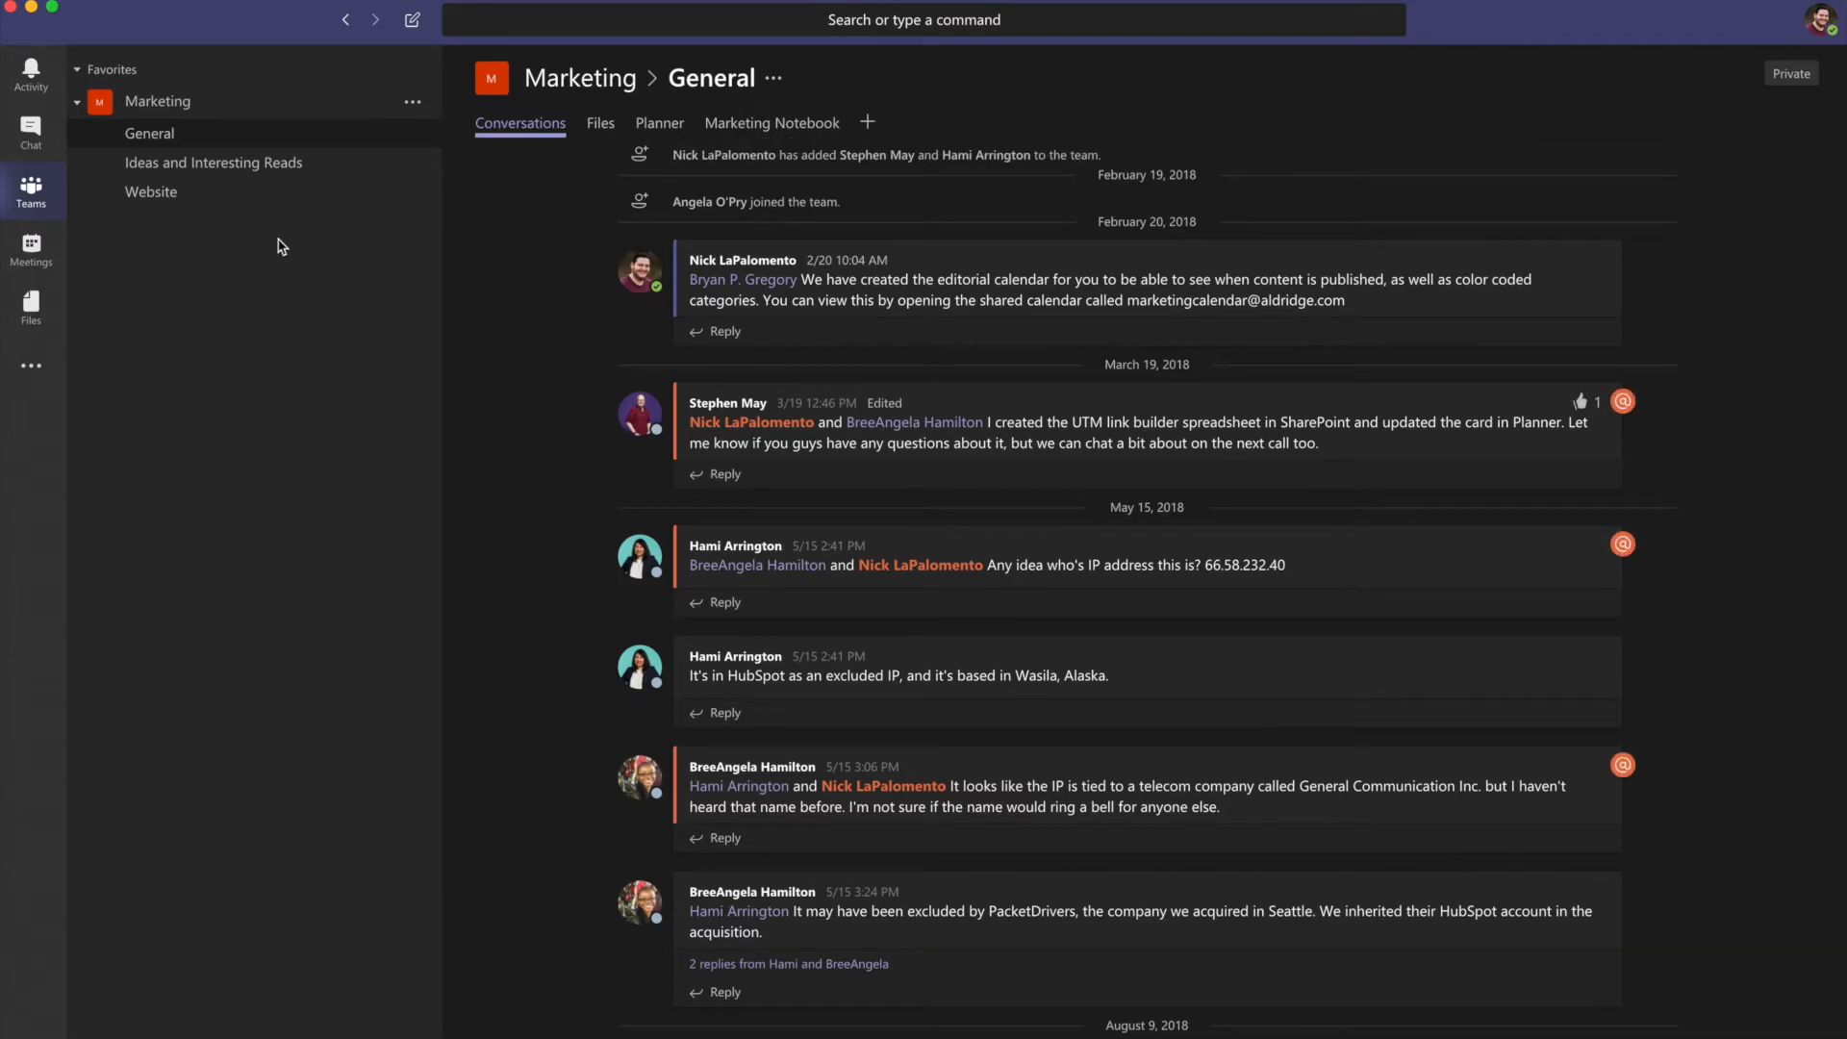
pyautogui.click(771, 124)
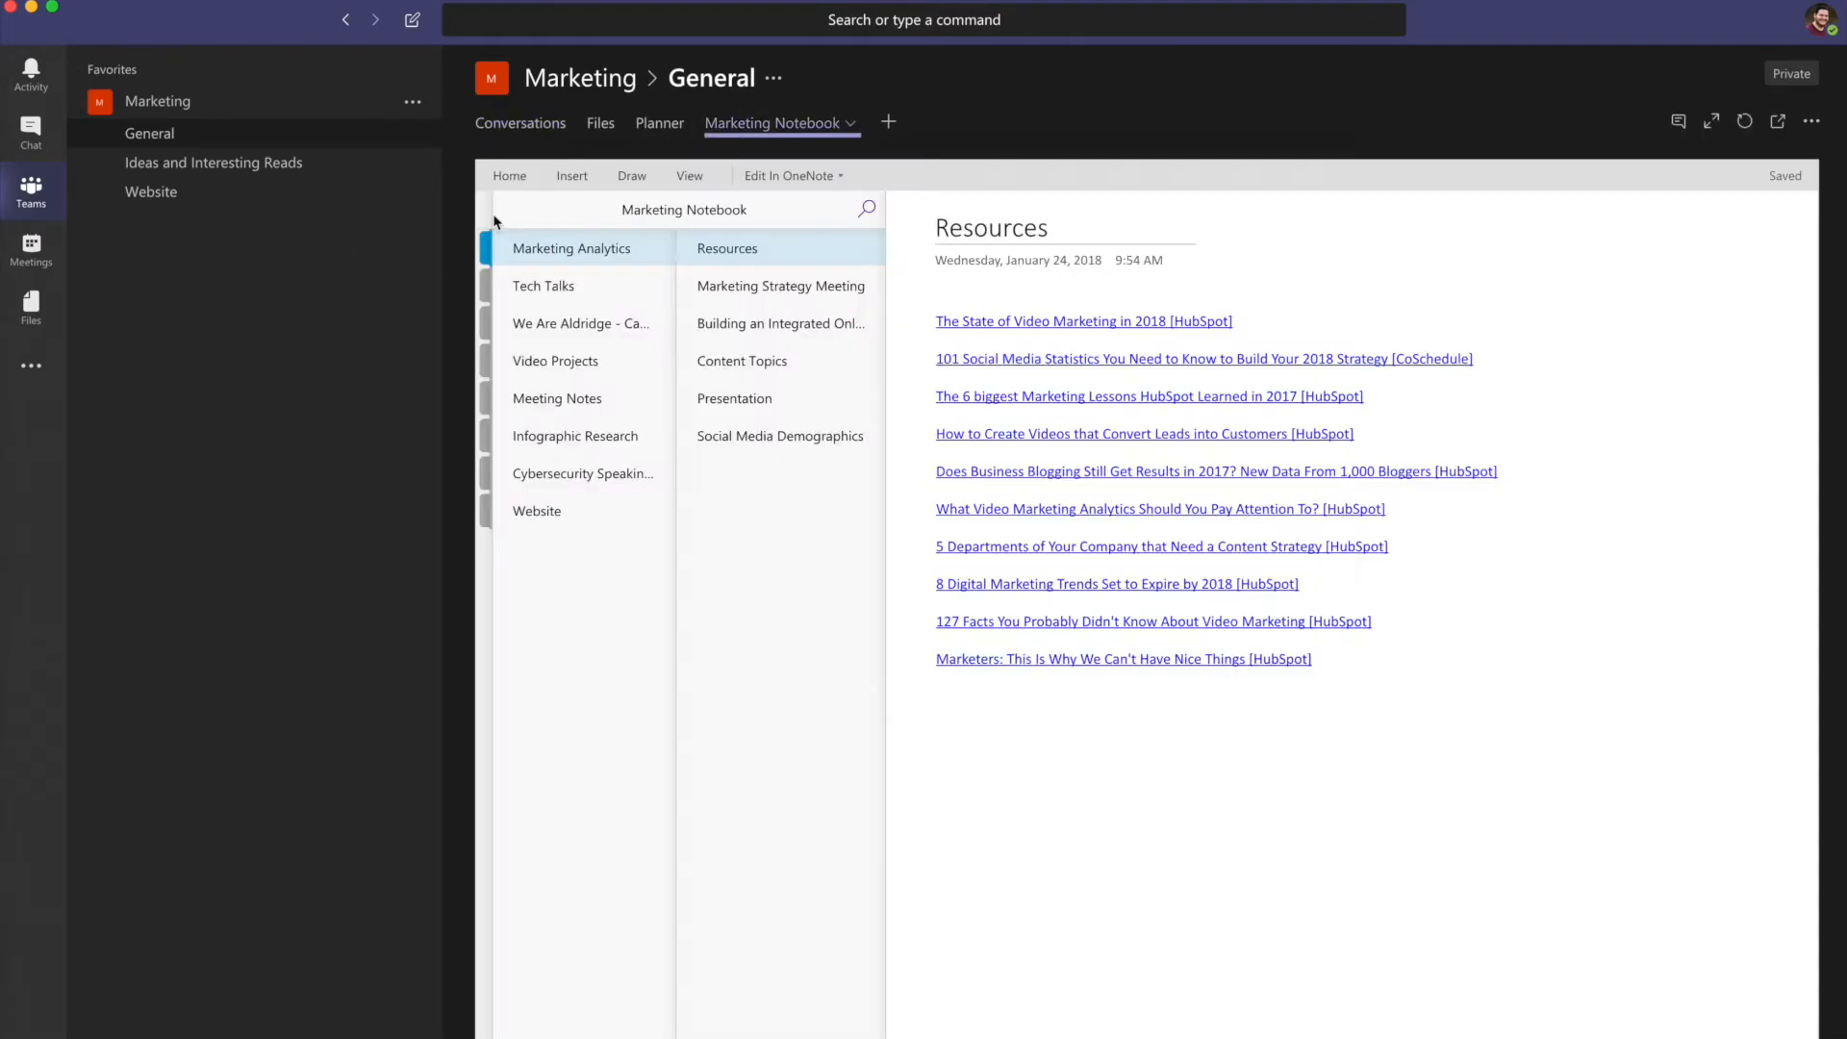
pyautogui.click(660, 124)
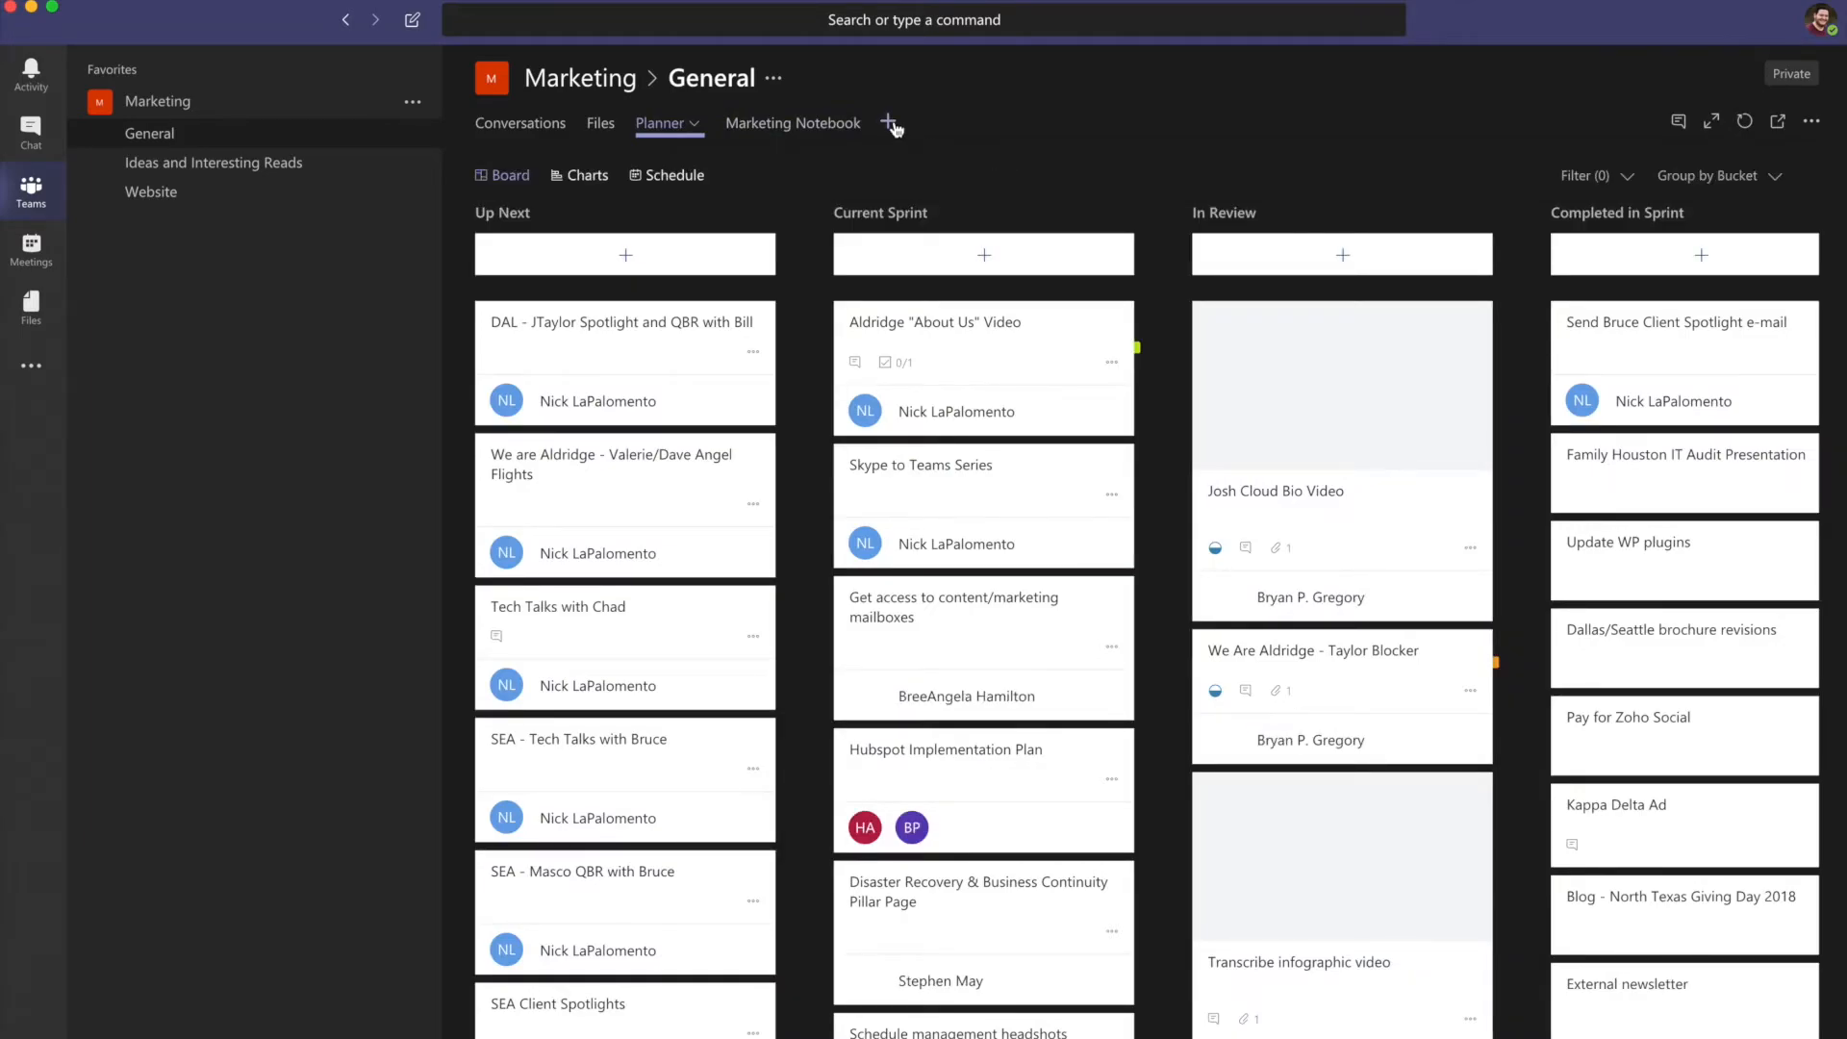
pyautogui.click(885, 123)
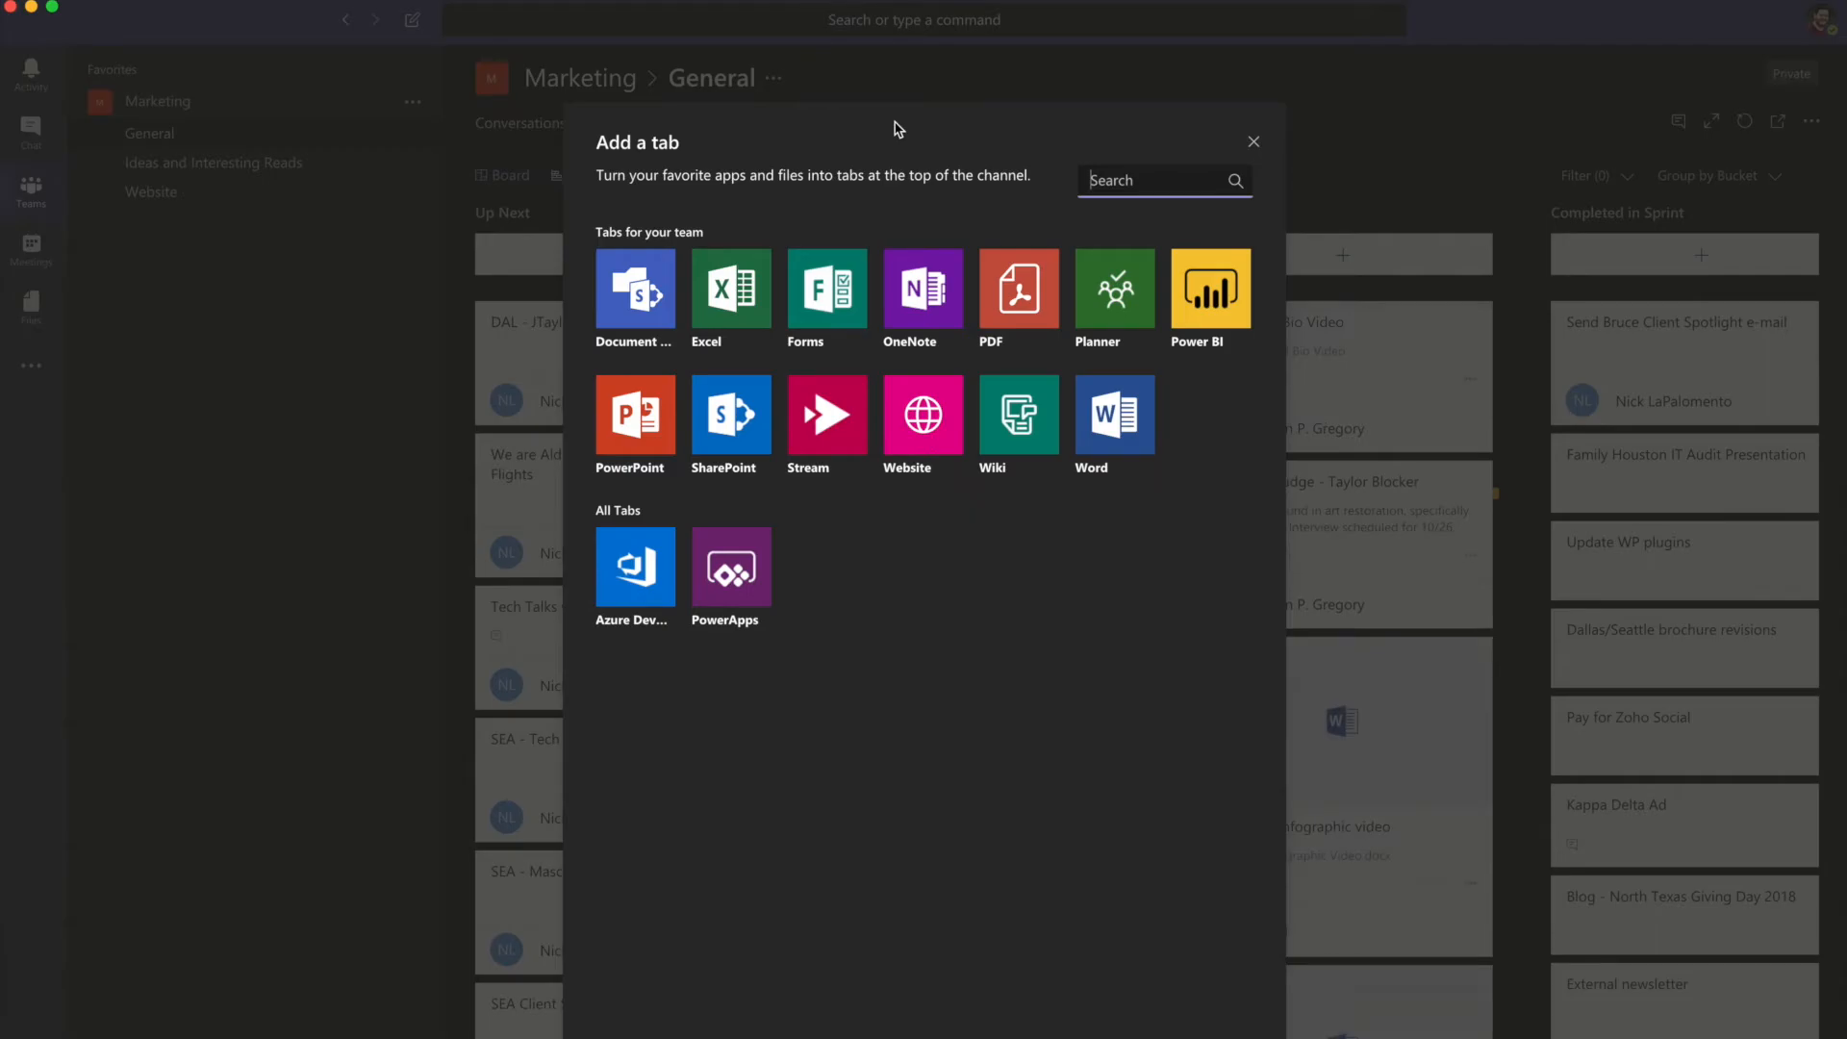